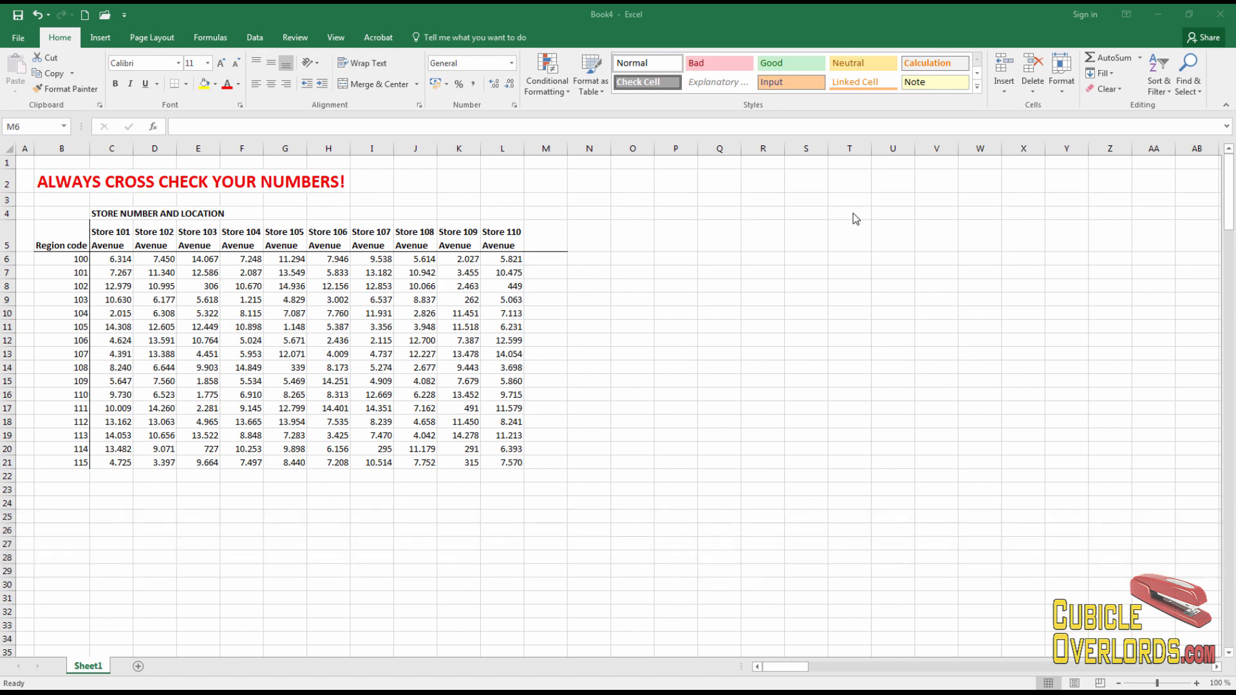
mouse_move(759, 321)
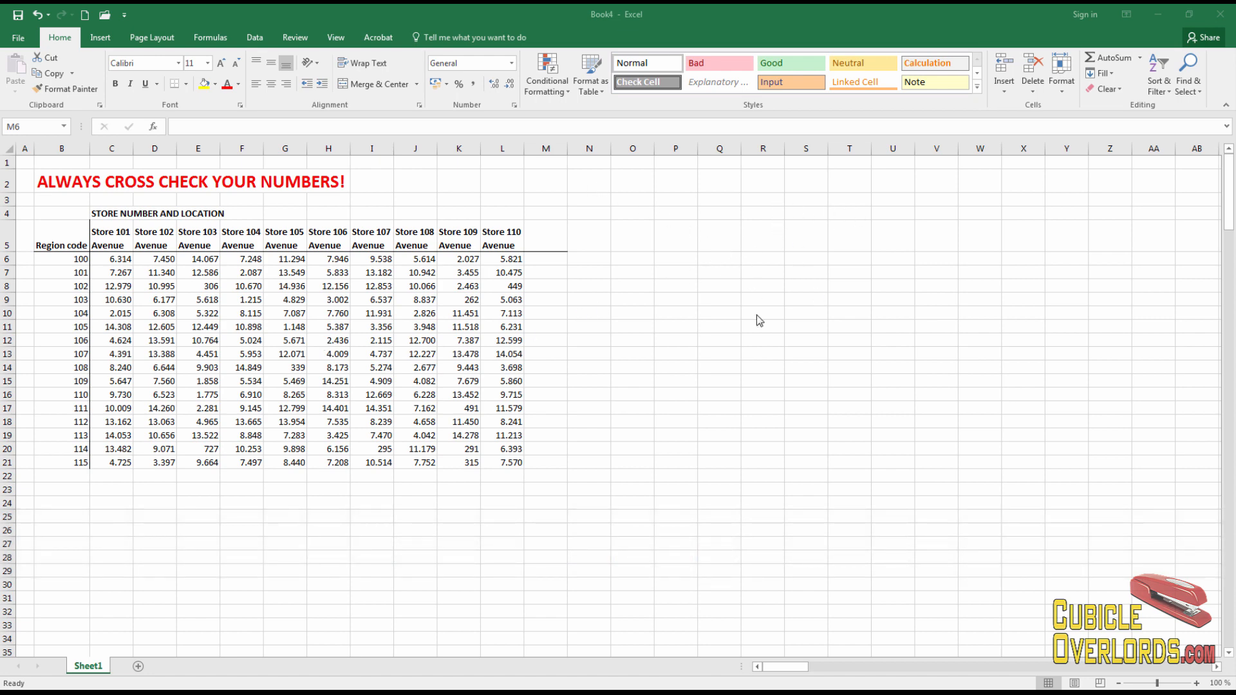
mouse_move(971, 464)
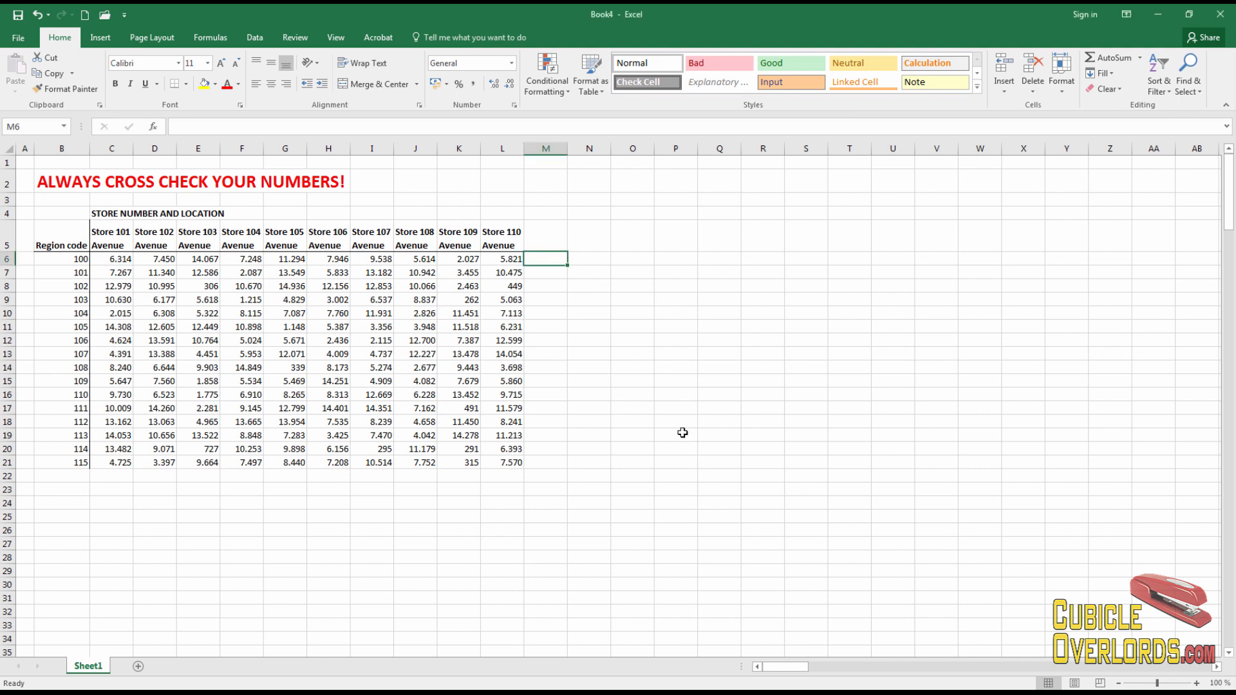
Put a 'Total by Region' heading in M5 after Store 110 and a 'Total by store' label in A22
click(719, 353)
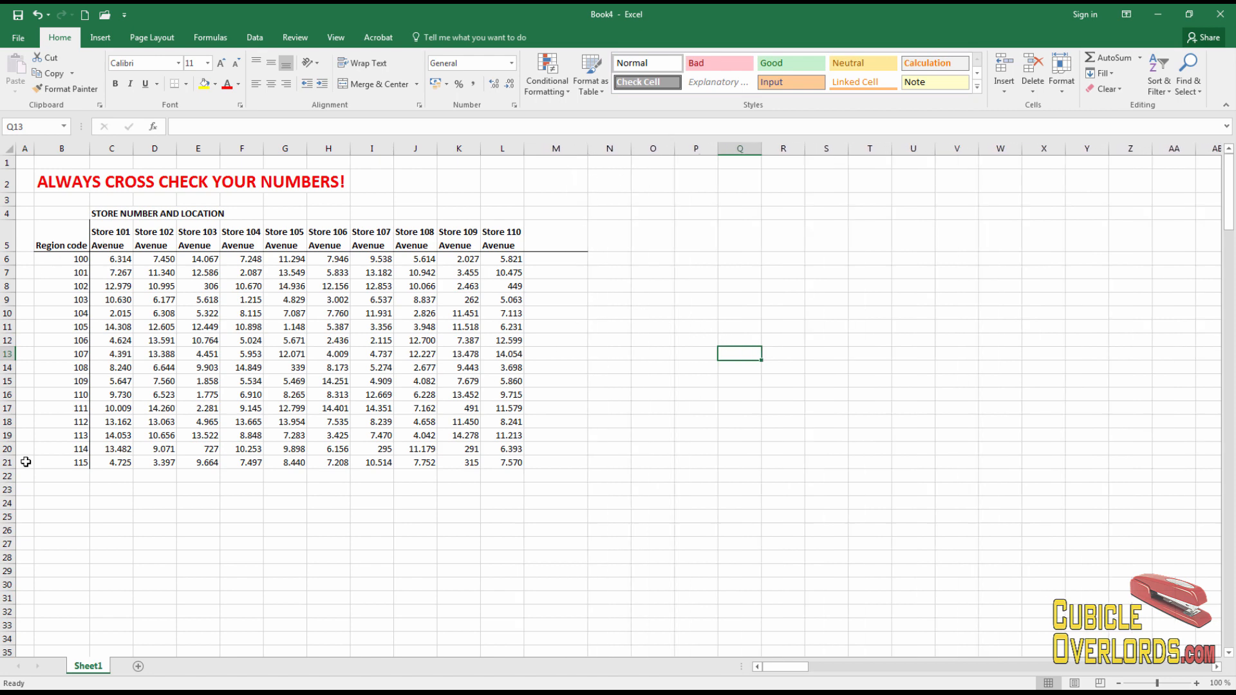
mouse_move(422, 485)
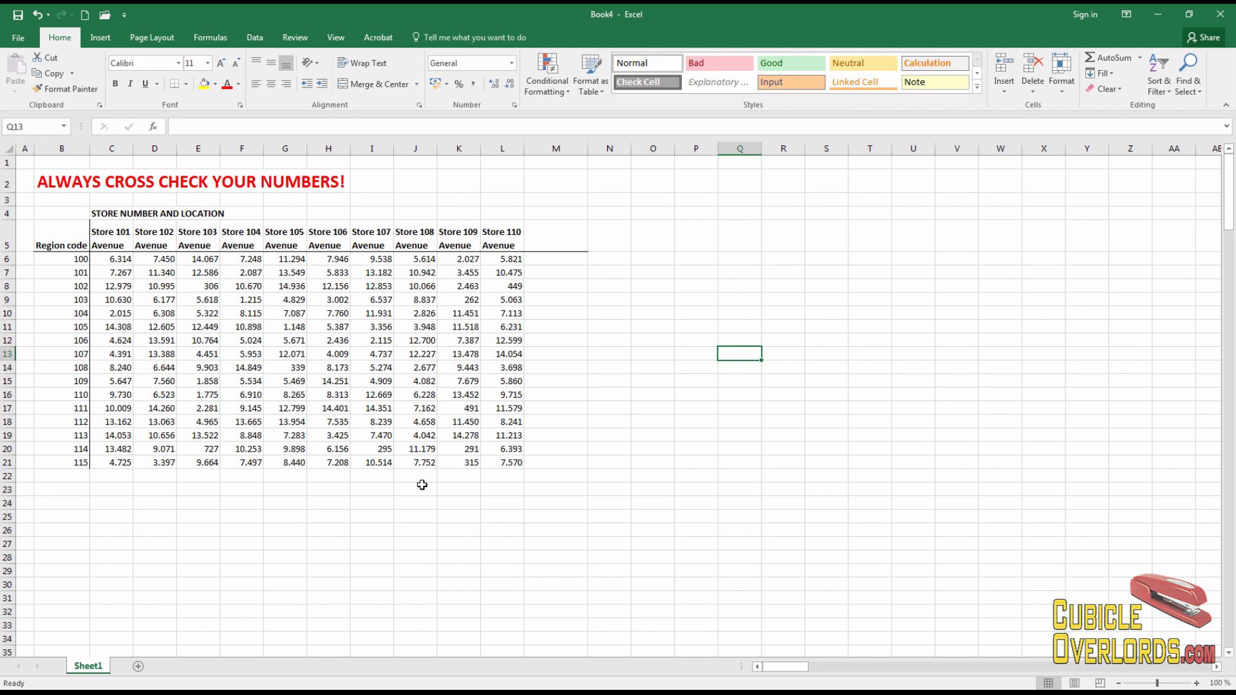
click(501, 238)
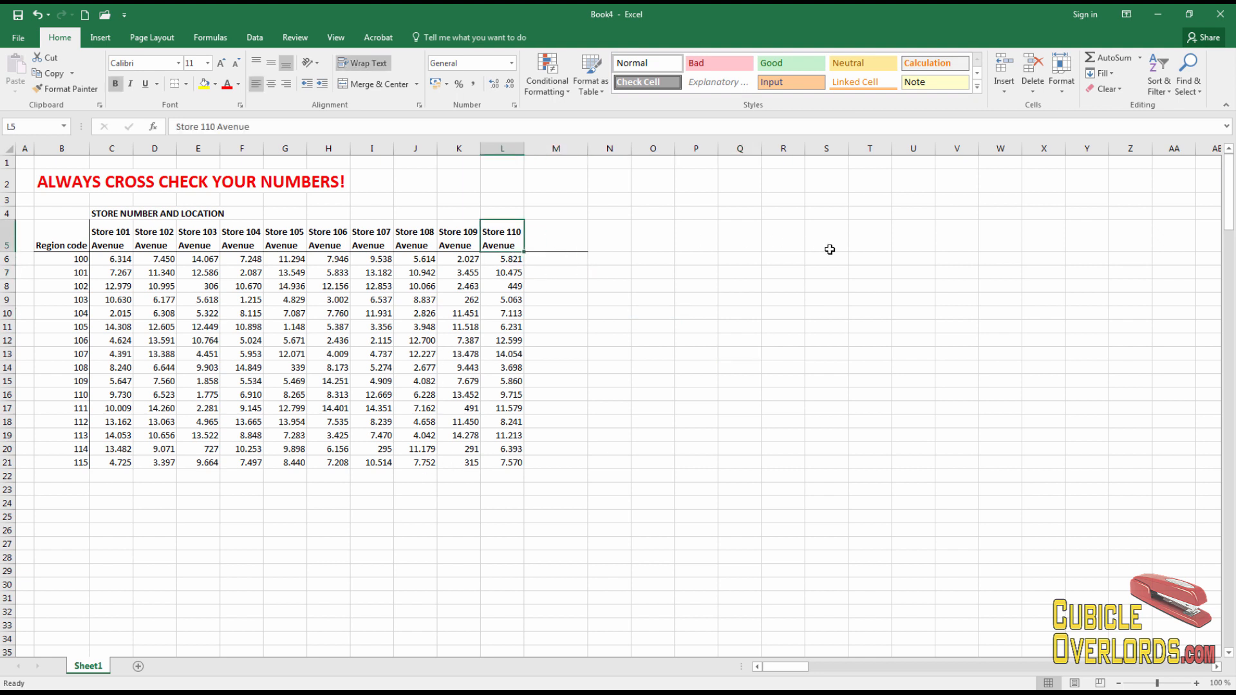
click(556, 236)
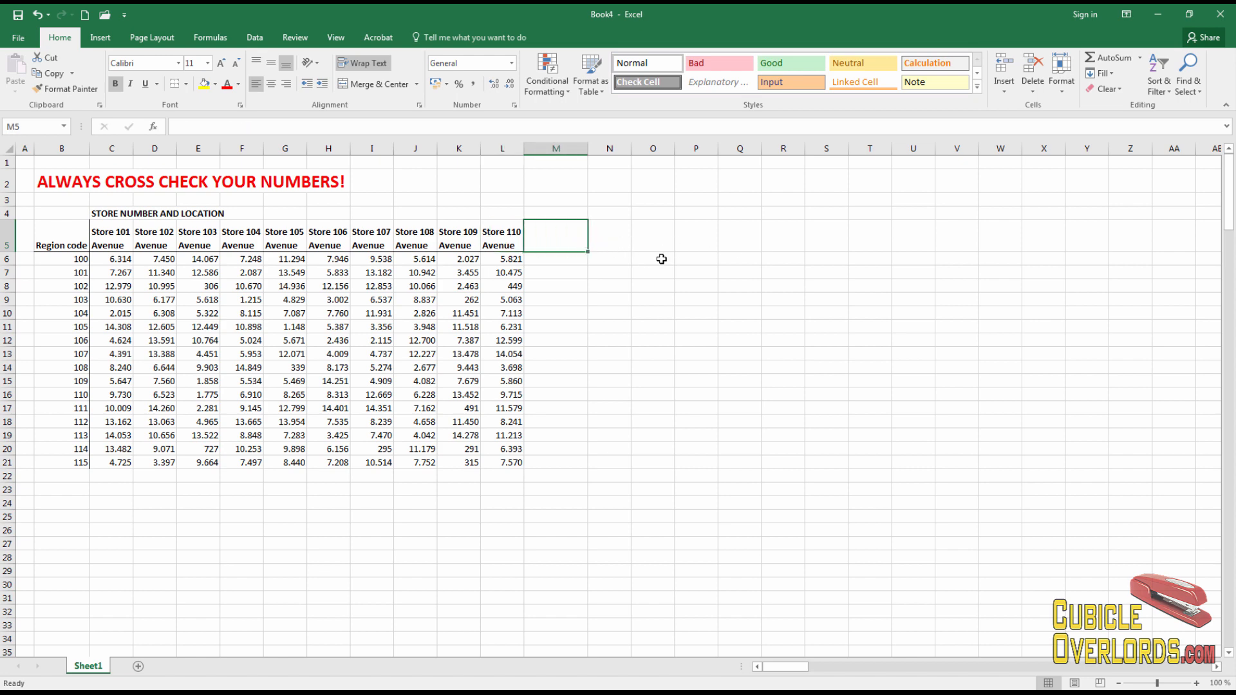
click(61, 259)
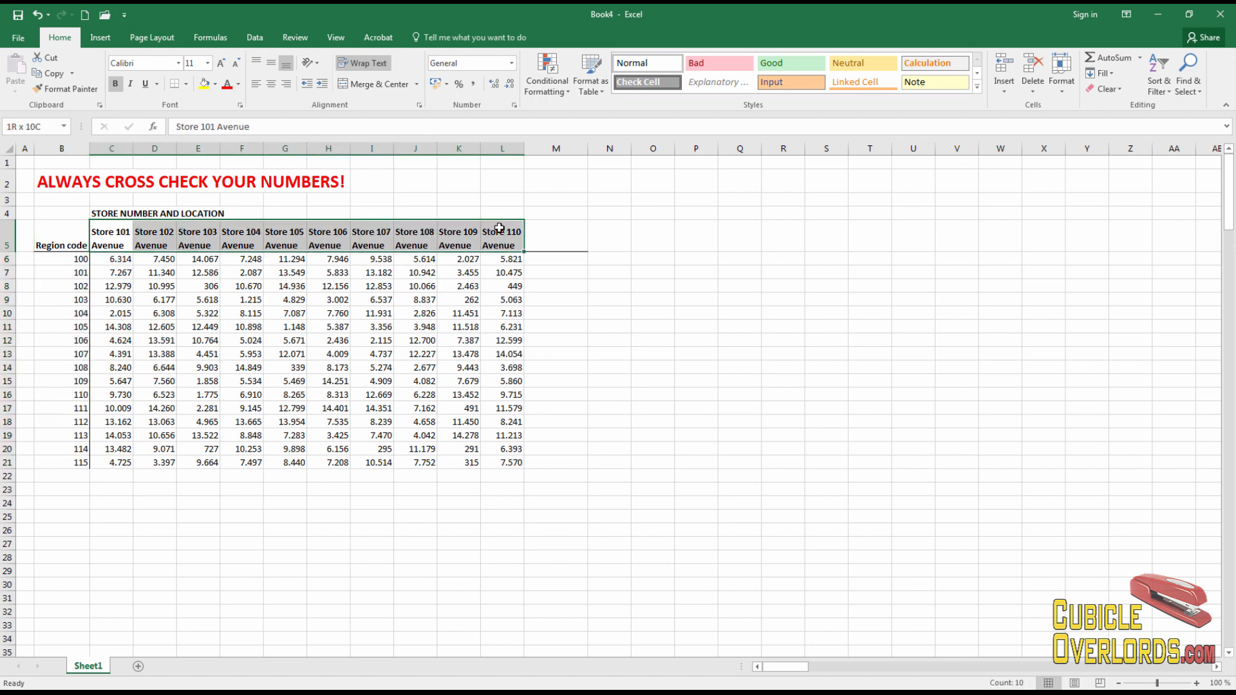
click(416, 340)
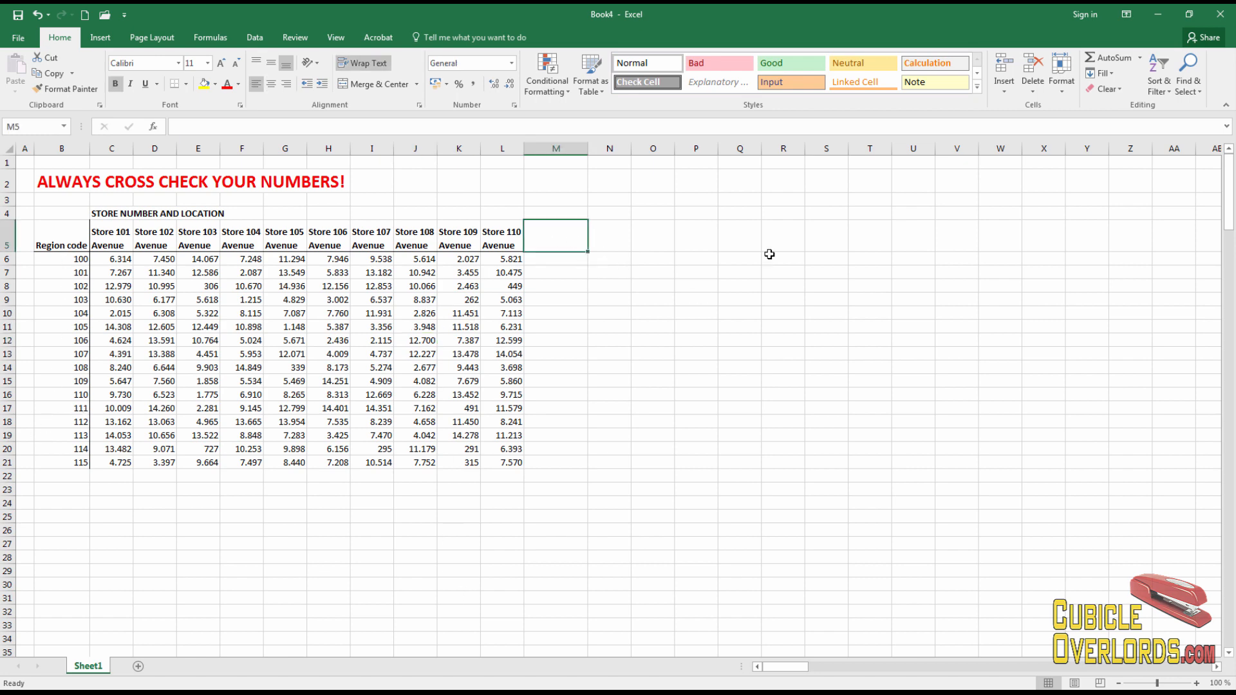
text(Total by Region)
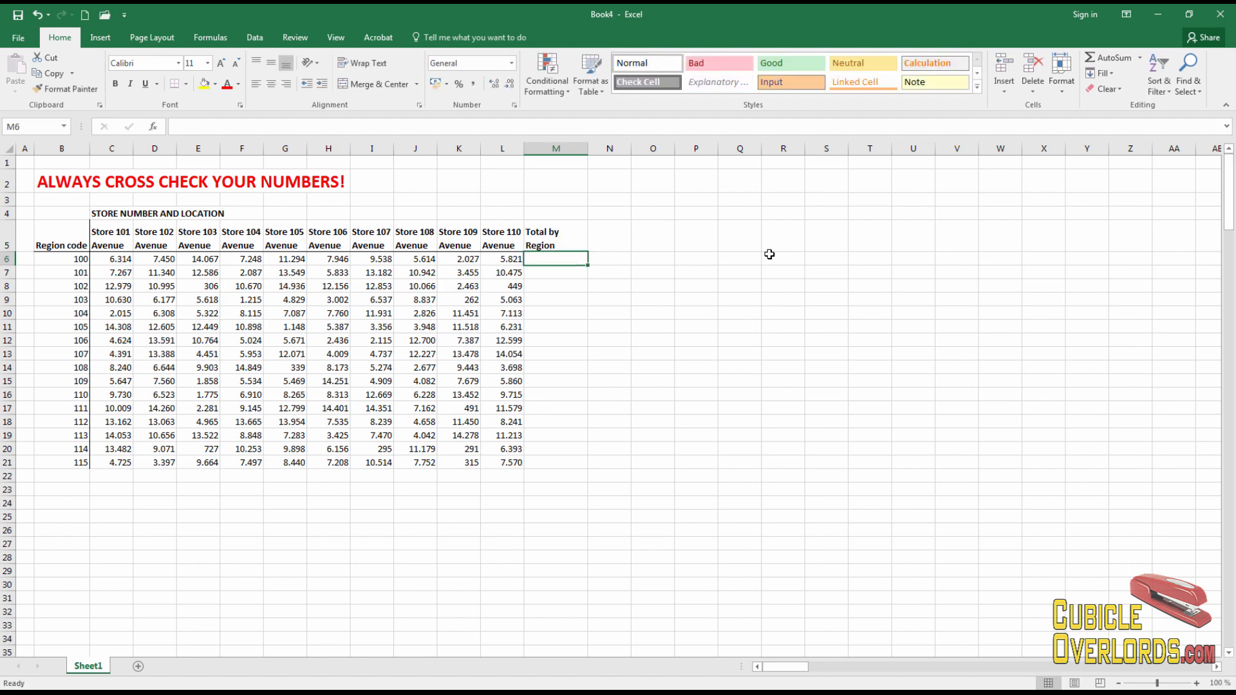
text(tal by store)
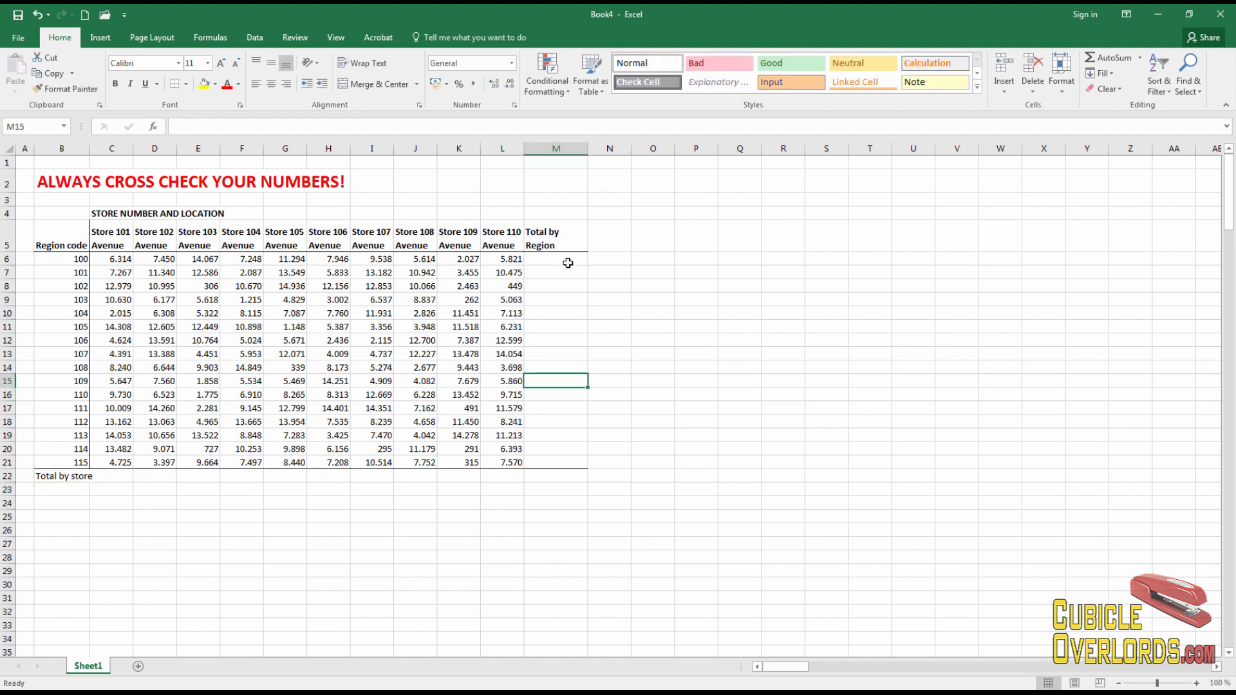
click(64, 476)
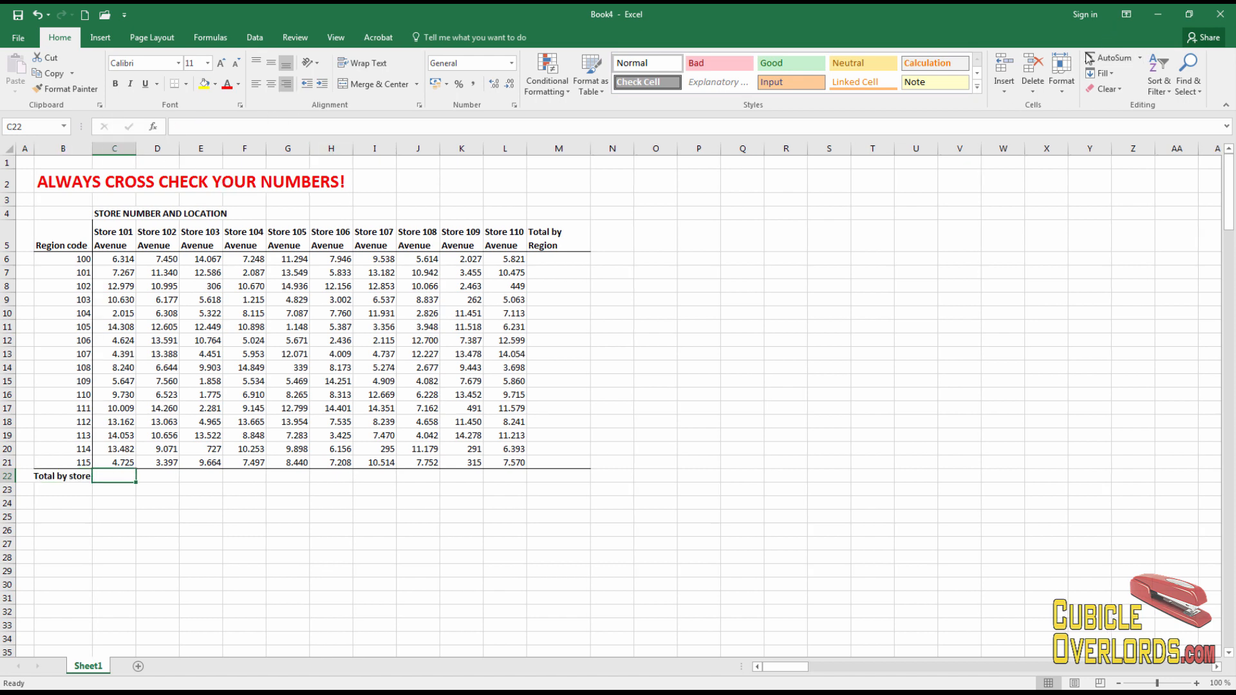
Enter =SUM(C6:C21) for the store totals and =SUM(B6:L6) for region 100 (77.419)
text(=SUM(C6:C21))
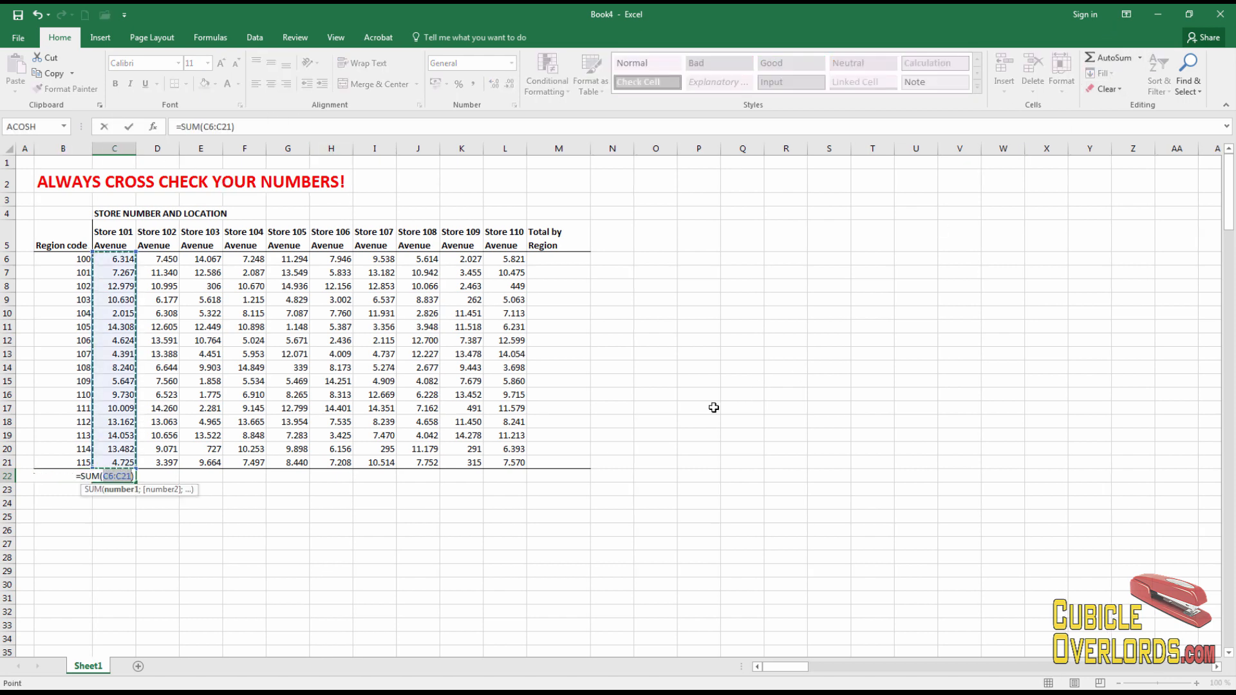
key(Enter)
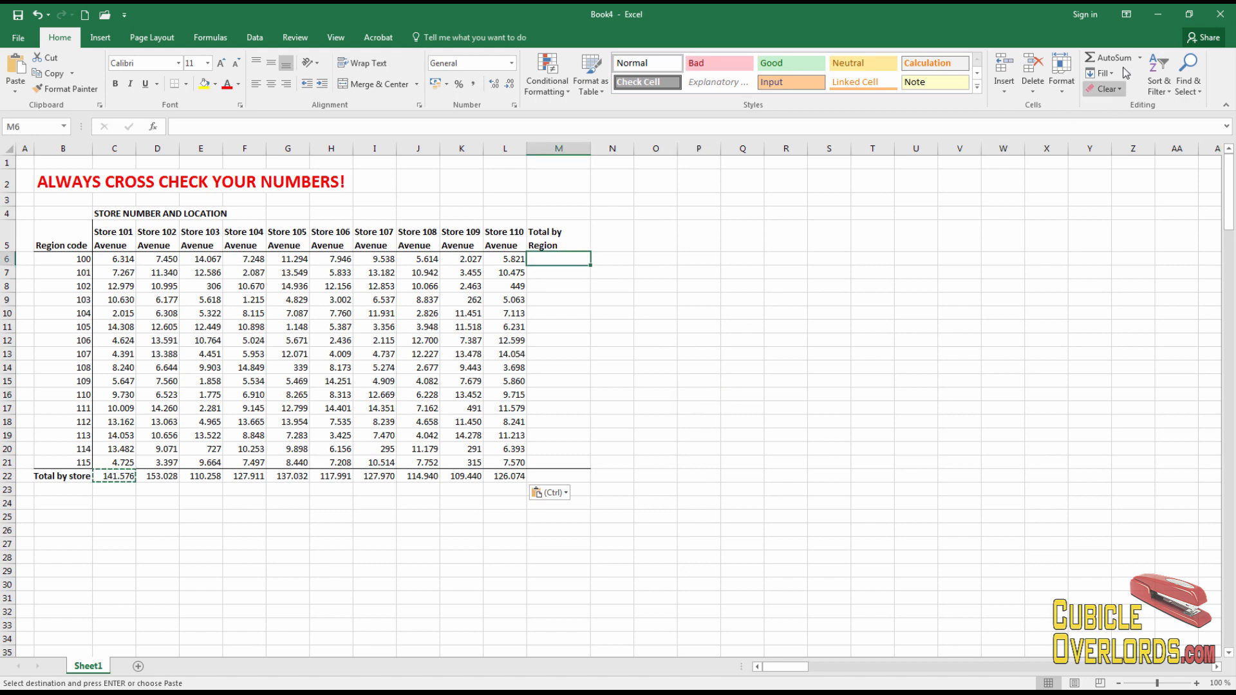
click(1111, 58)
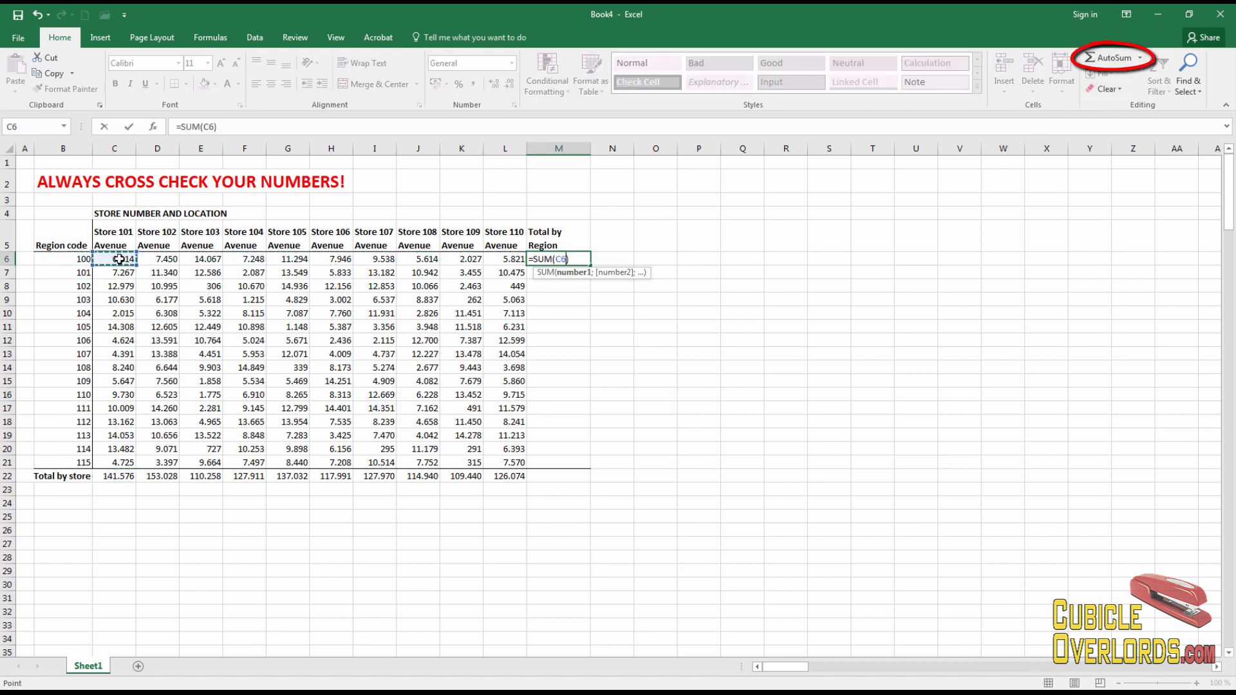
drag(114, 259, 504, 259)
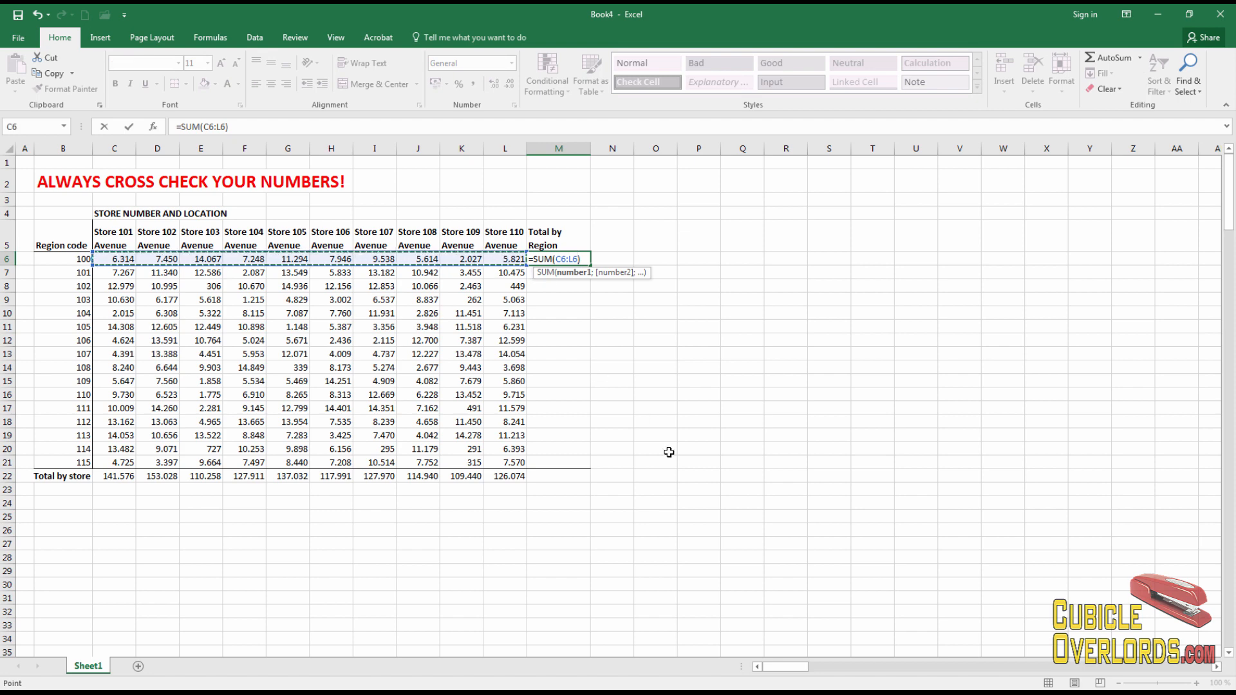
key(Enter)
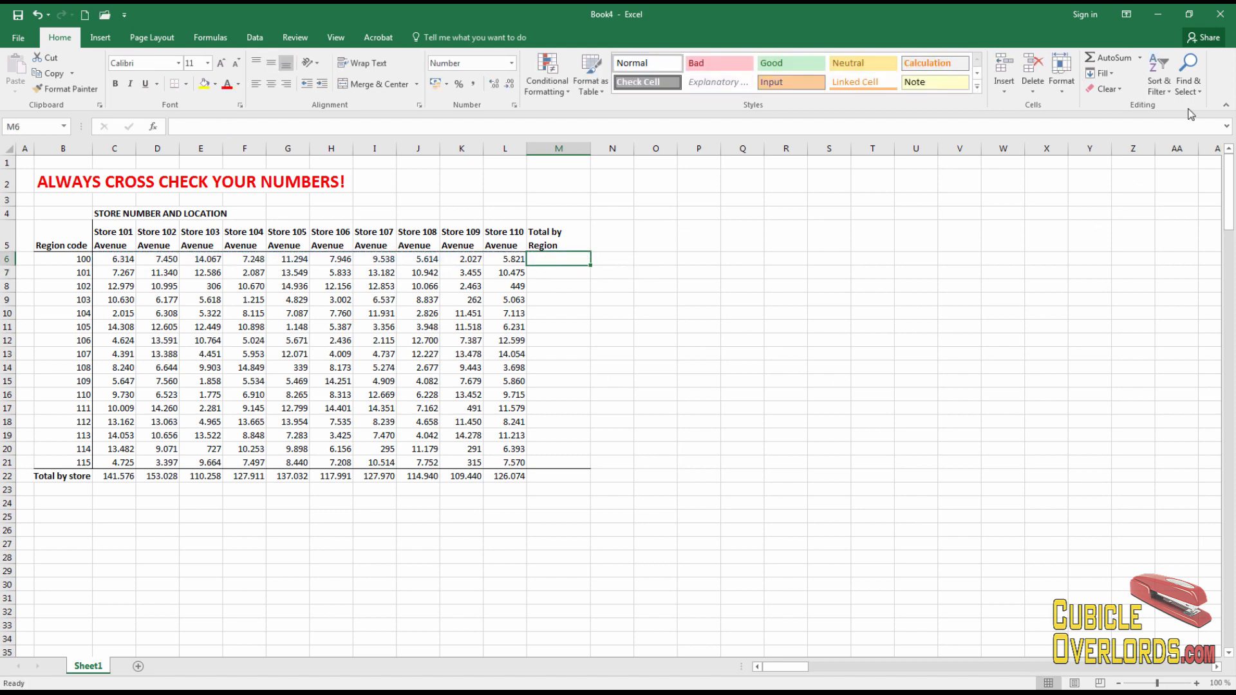
text(=SUM(B6:L6))
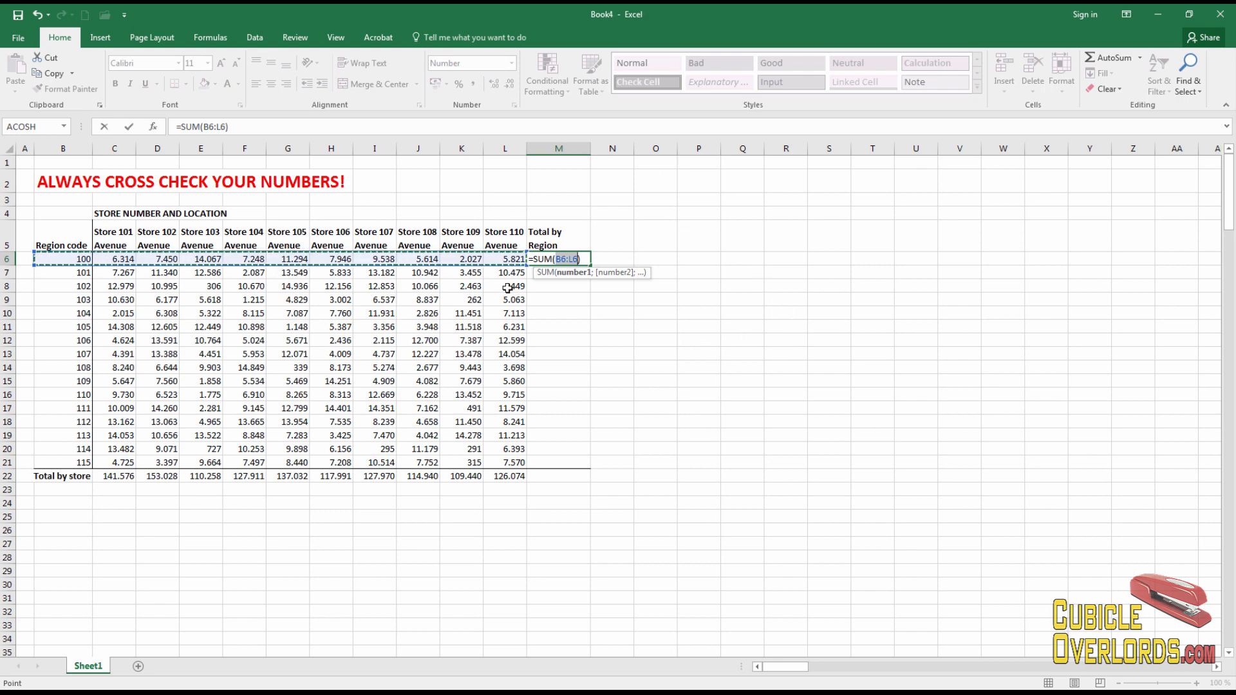
key(Escape)
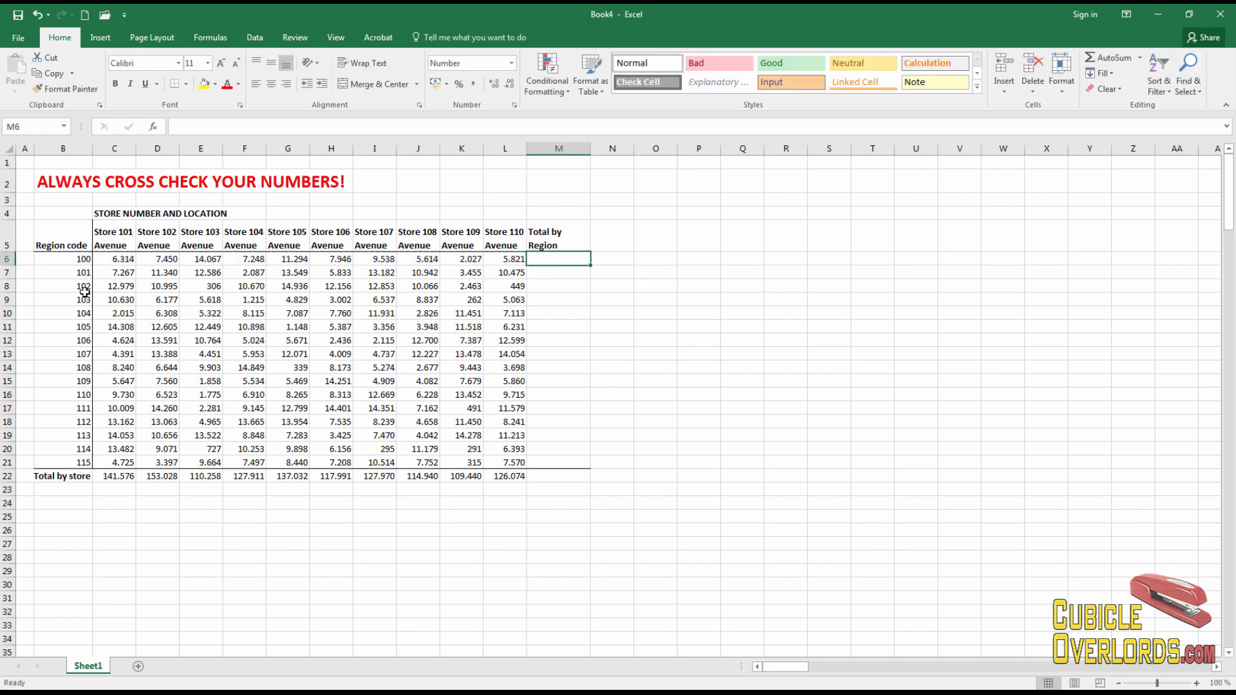
mouse_move(291, 243)
text(77.419)
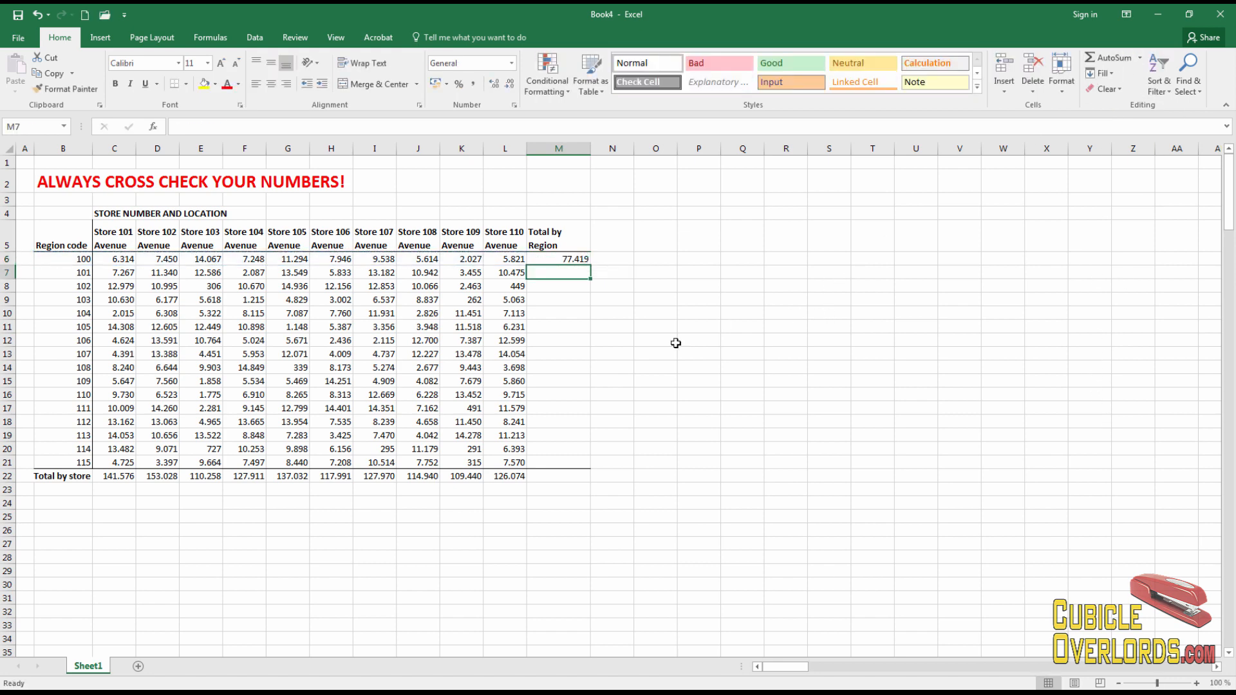
Copy the M6 region total down to M21 and center the M5 heading
click(557, 259)
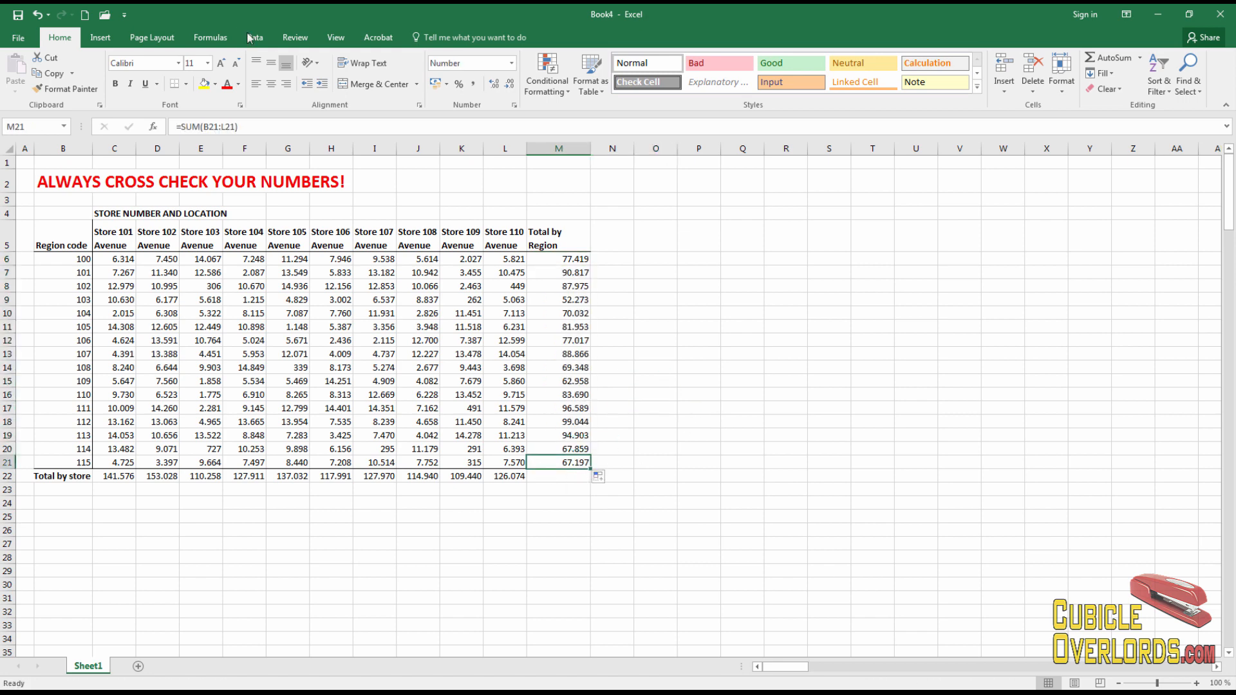
click(186, 84)
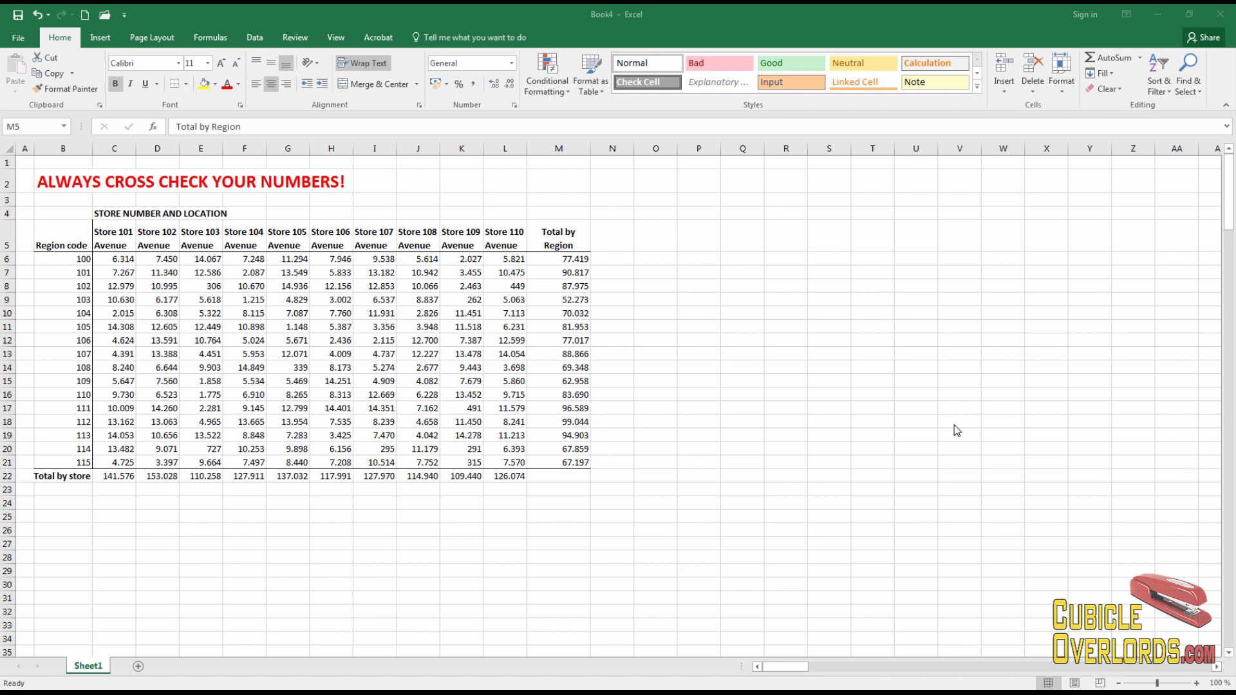
mouse_move(88, 481)
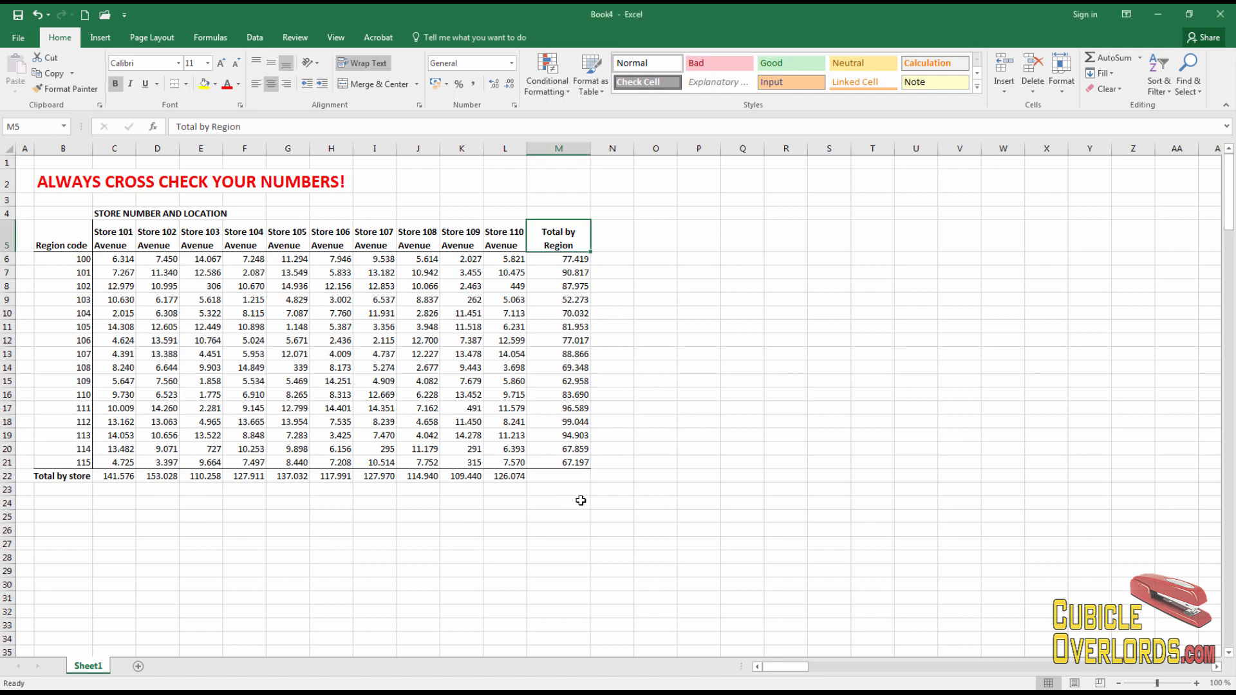
click(733, 489)
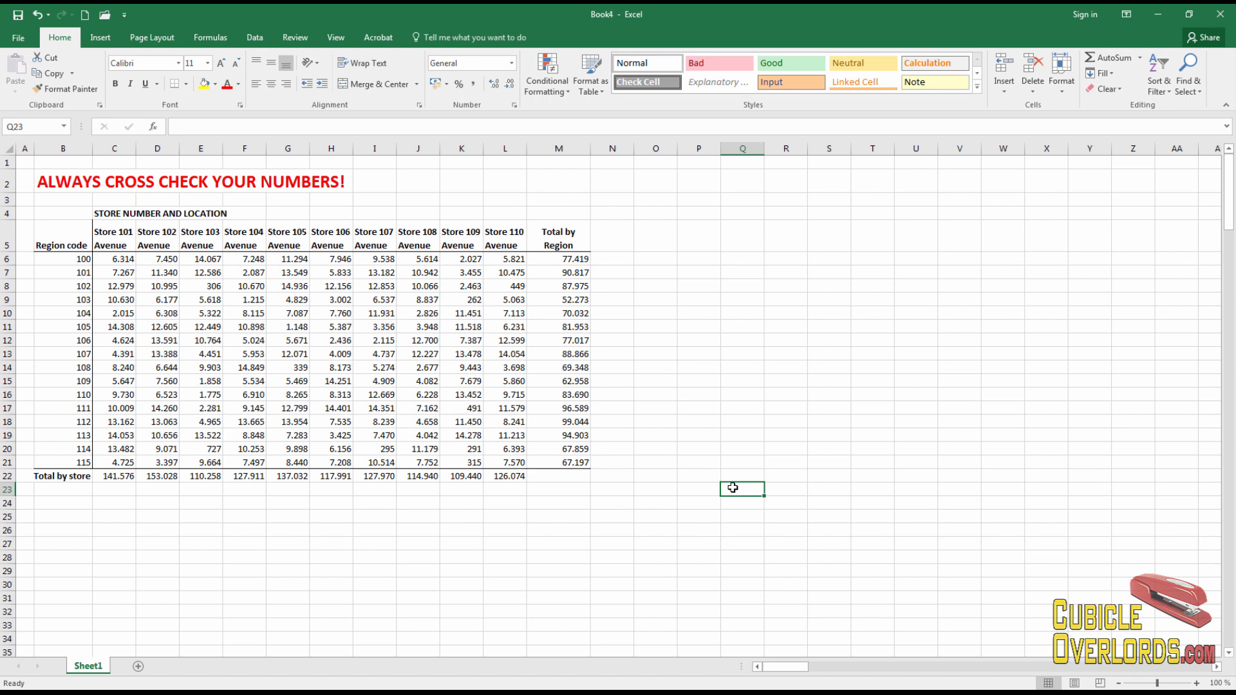
click(698, 367)
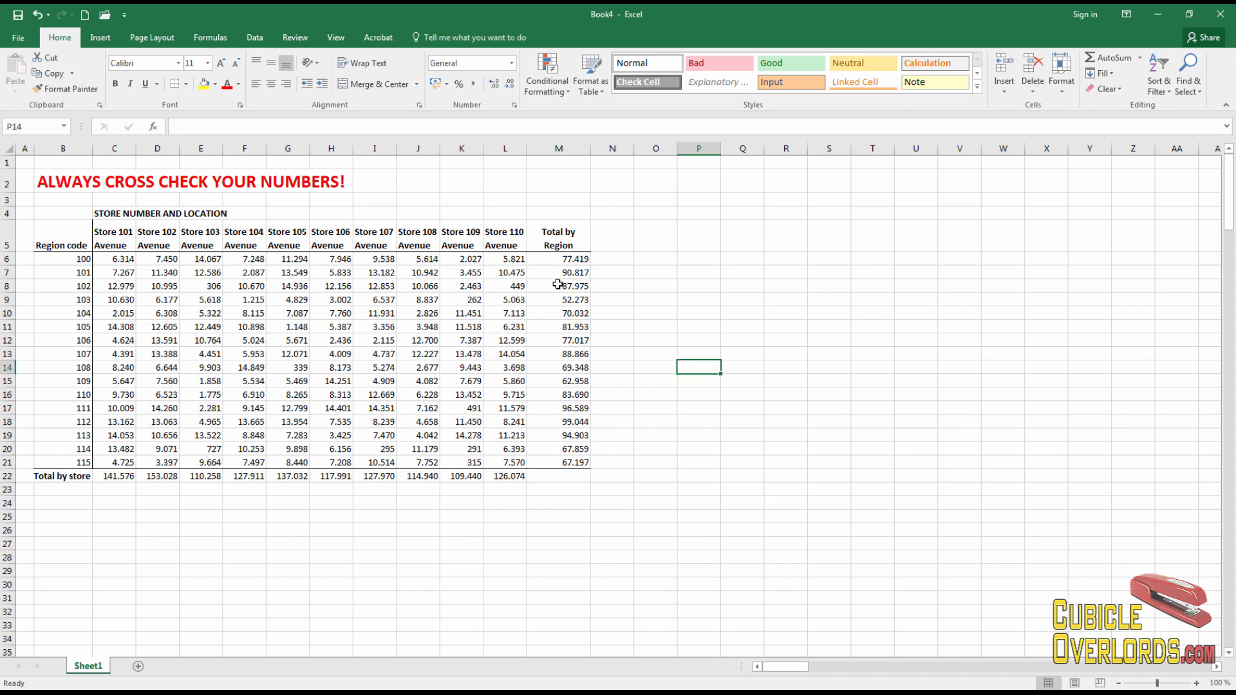
click(656, 292)
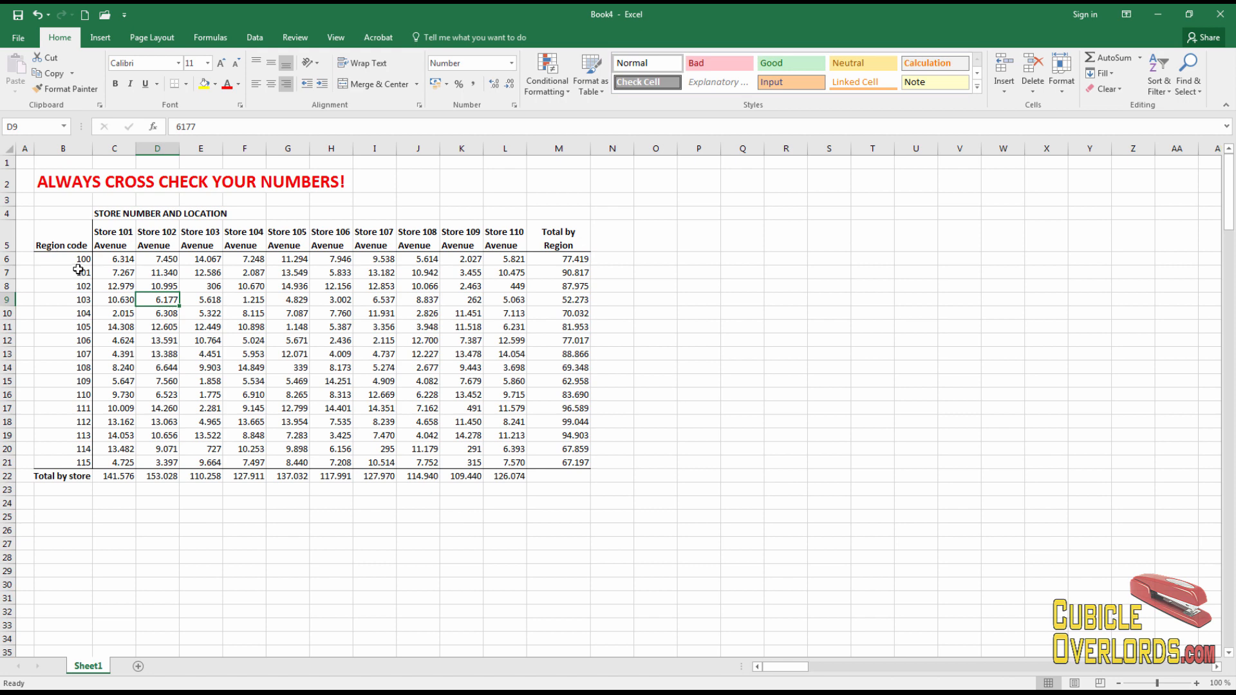
mouse_move(114, 257)
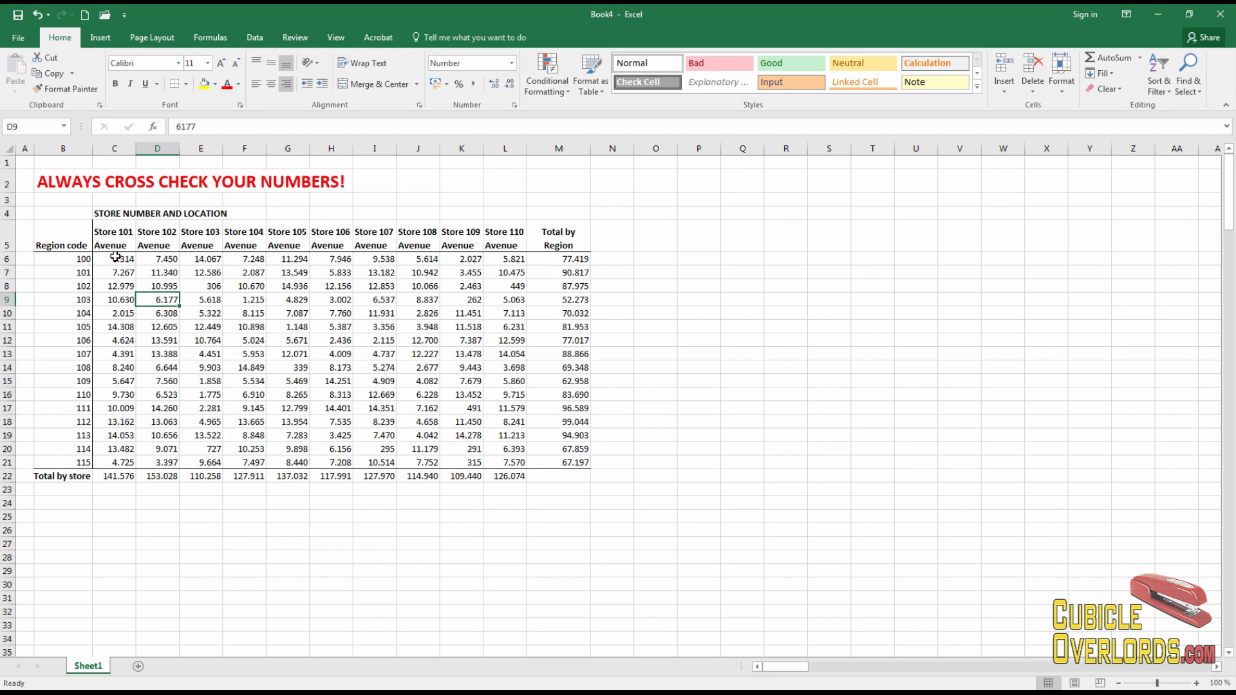
mouse_move(397, 537)
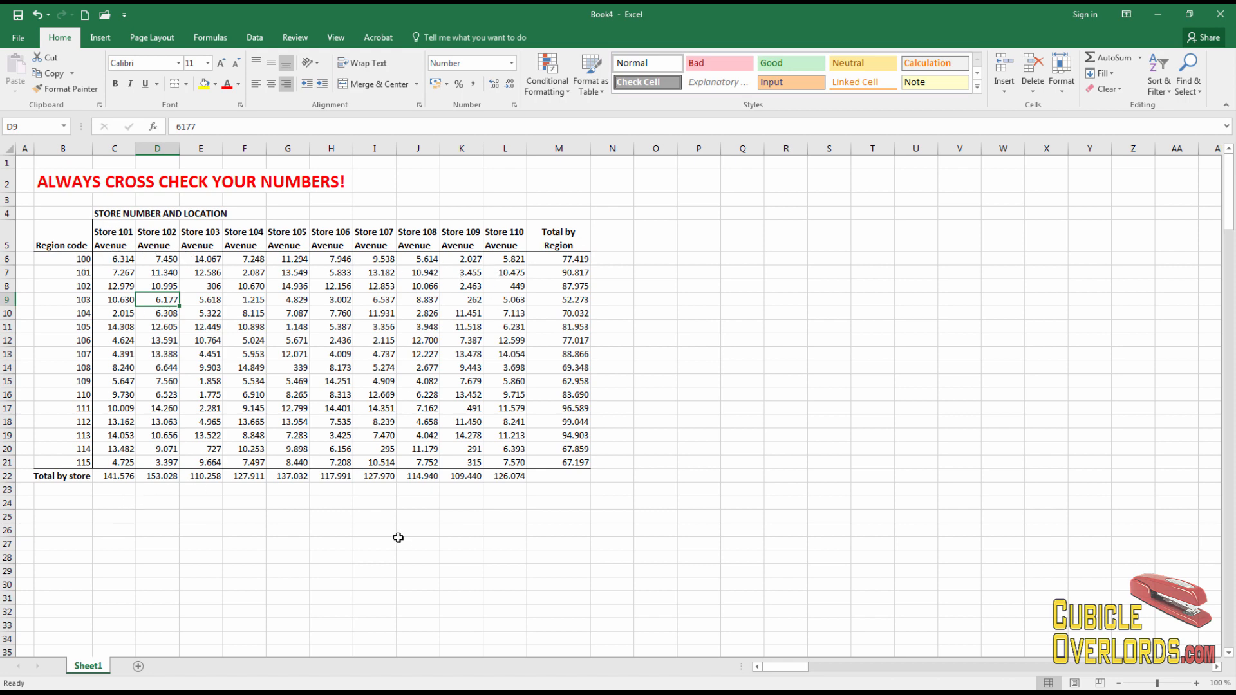
mouse_move(130, 467)
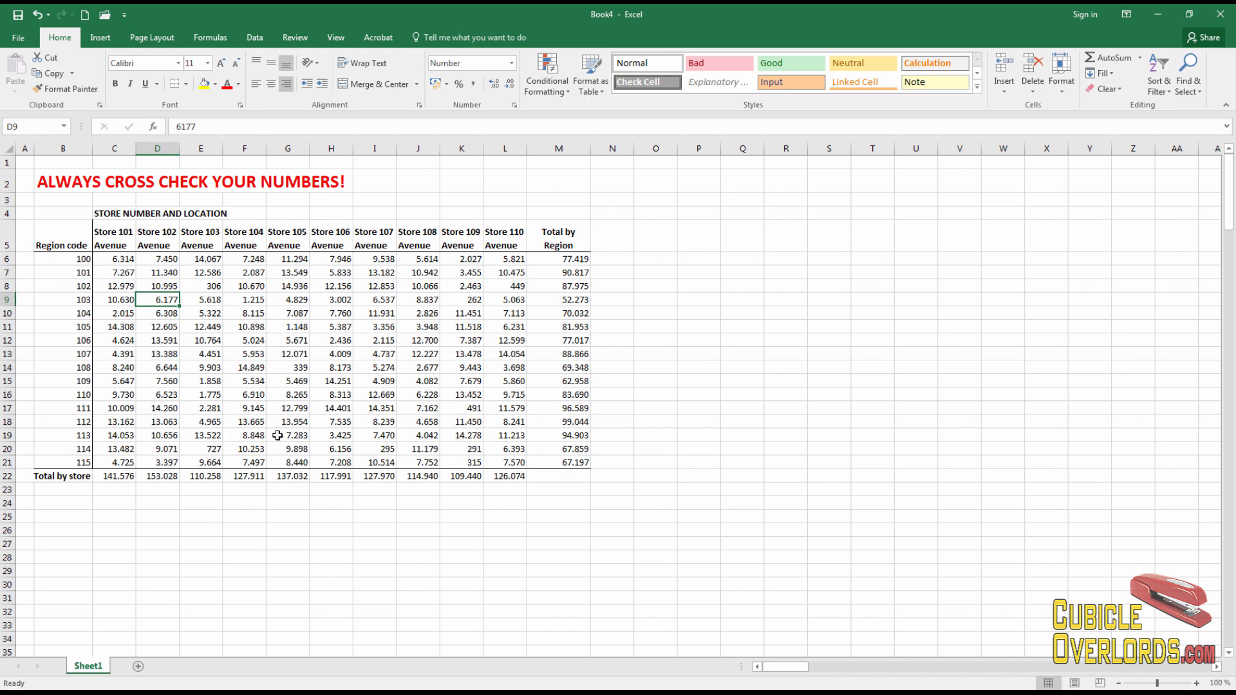
mouse_move(562, 494)
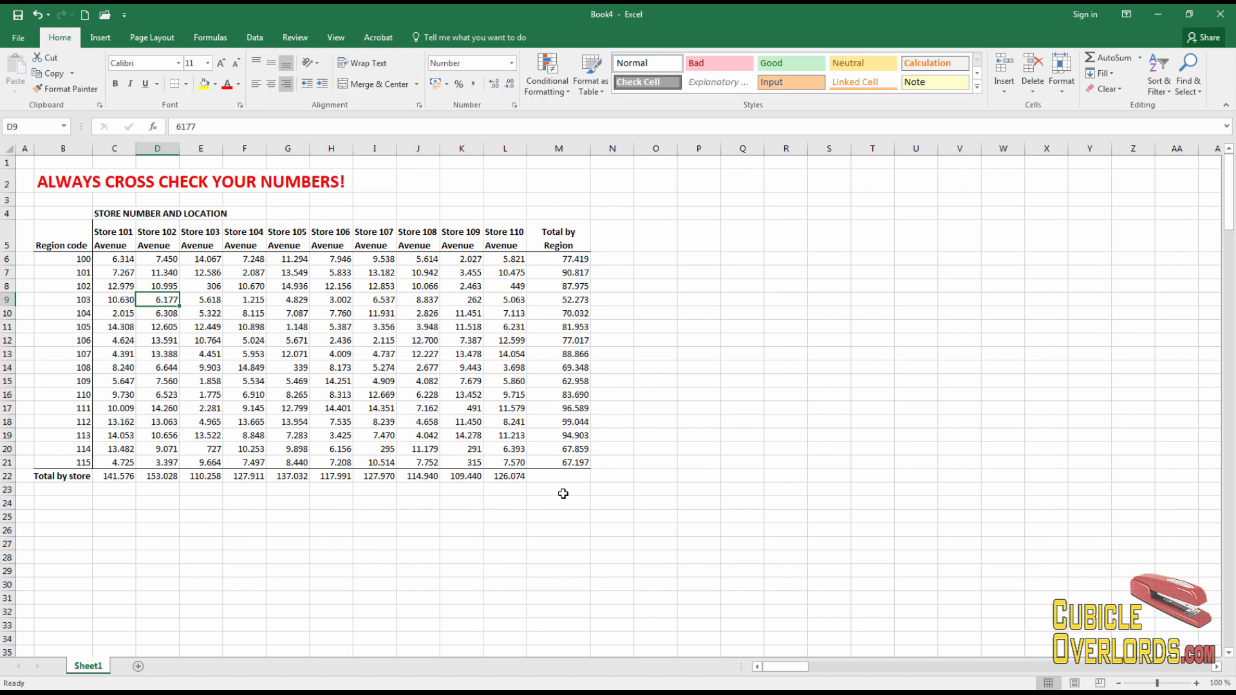
mouse_move(555, 541)
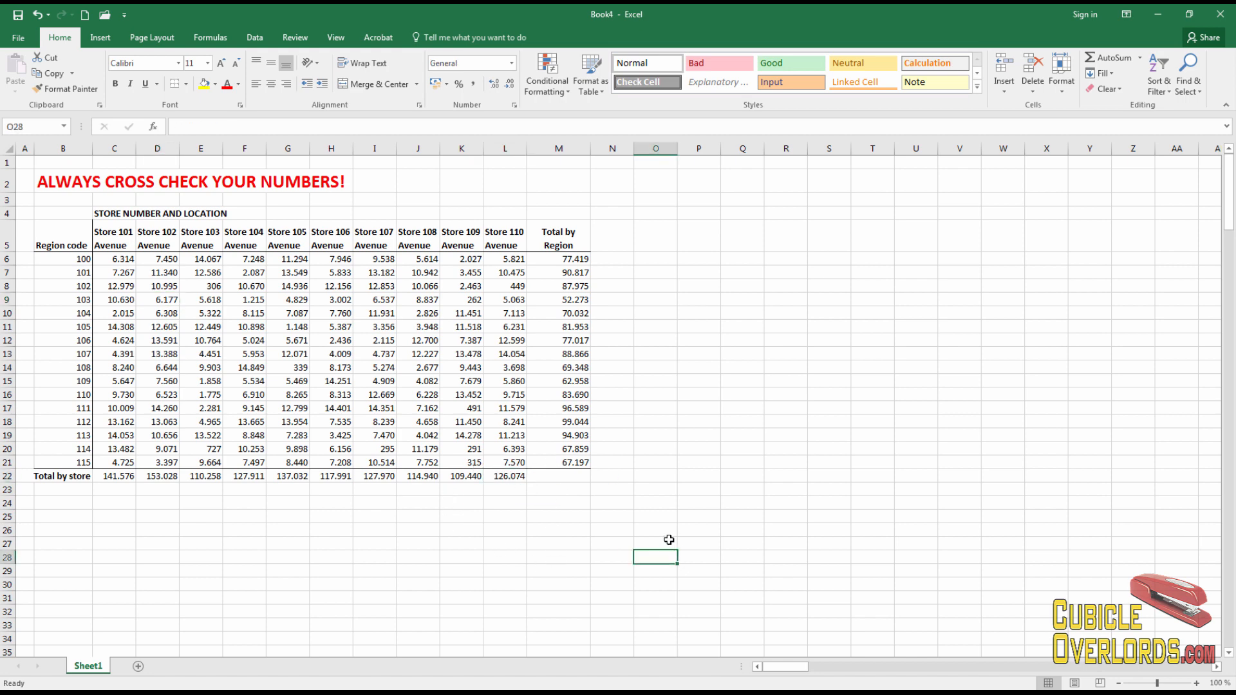
drag(115, 475, 375, 475)
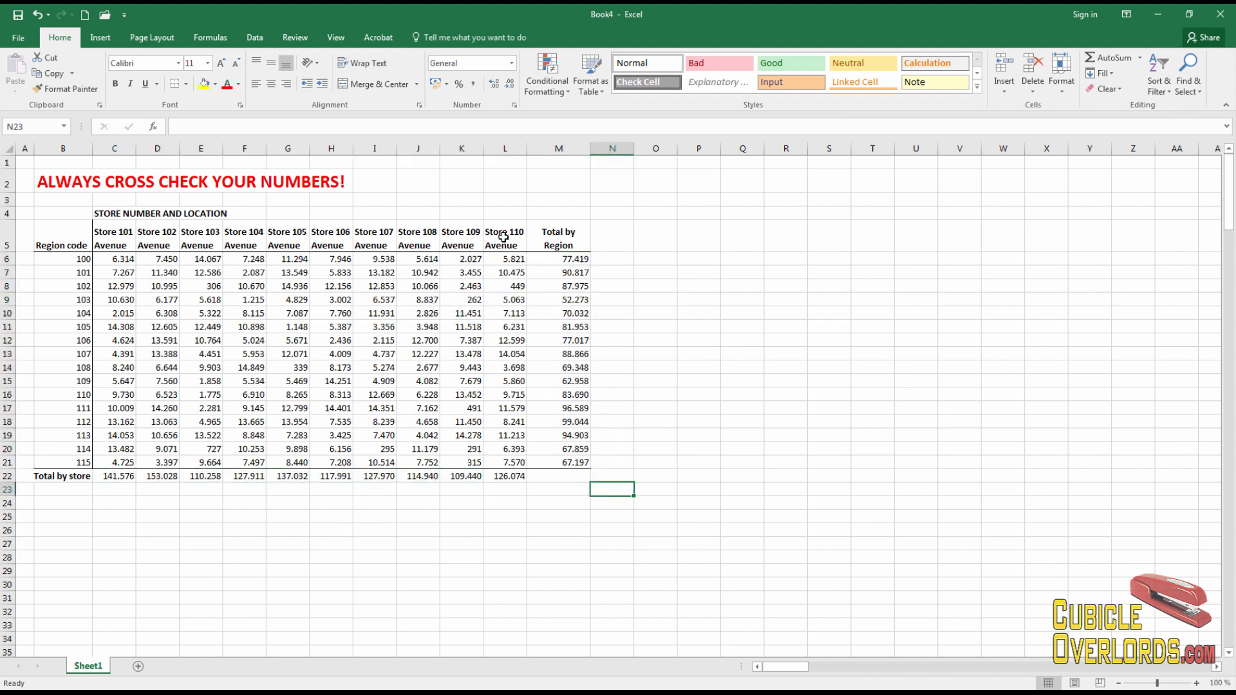
Enter =SUM(M6:M21)-SUM(C22:L22) in M22, showing a 1.720 difference
key(ctrl+1)
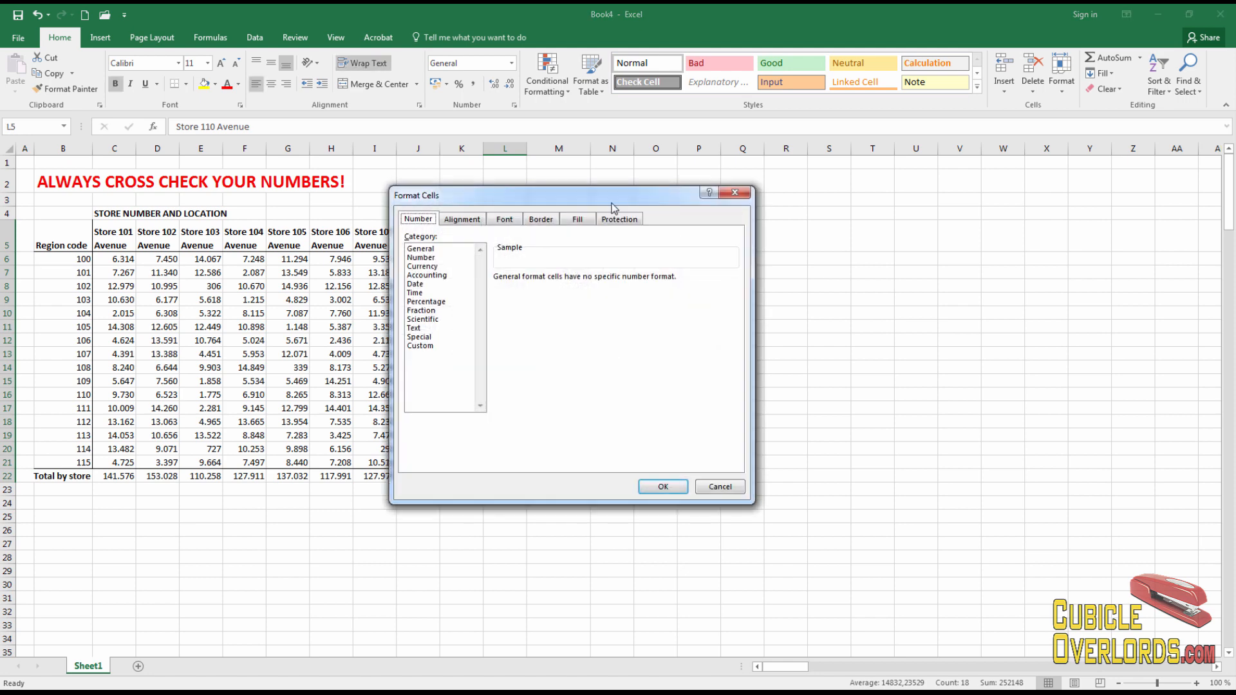
click(540, 219)
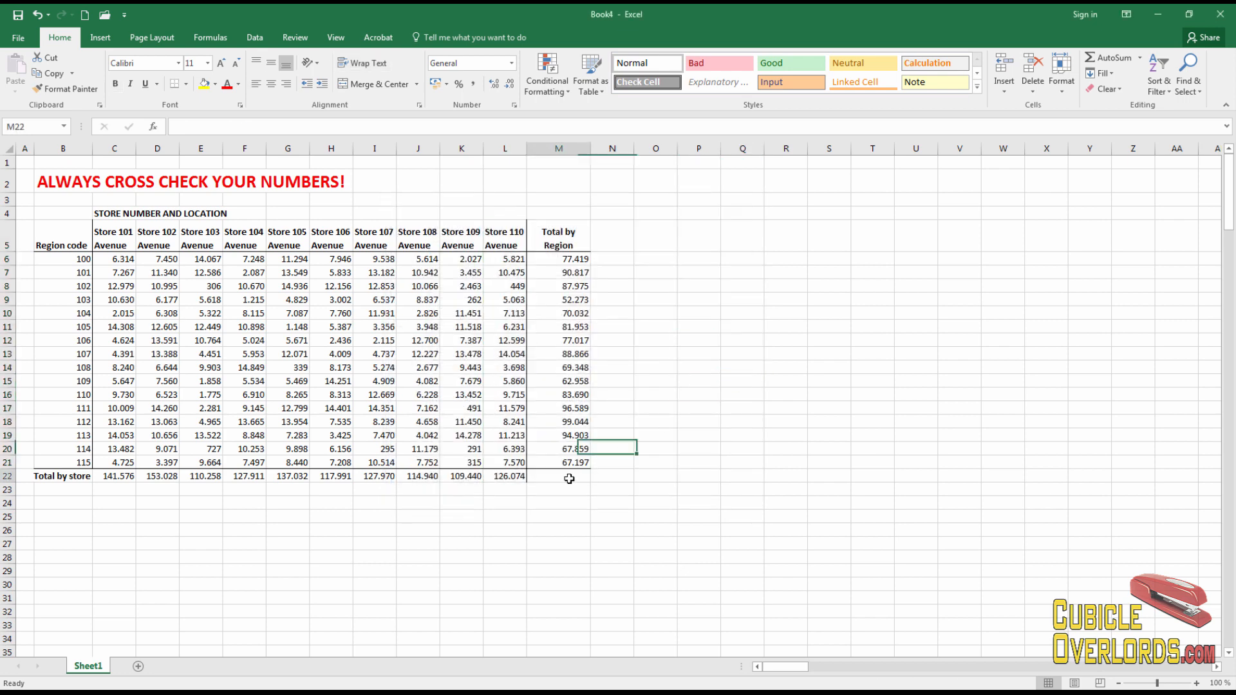
click(557, 478)
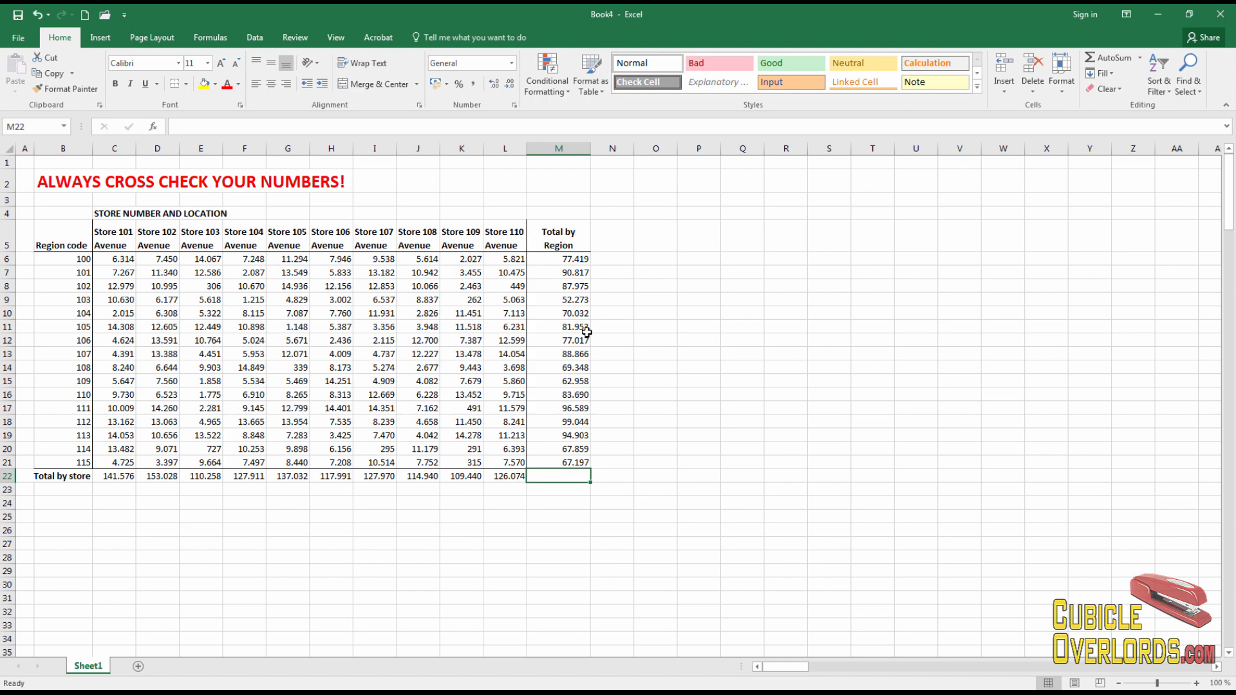
mouse_move(1011, 414)
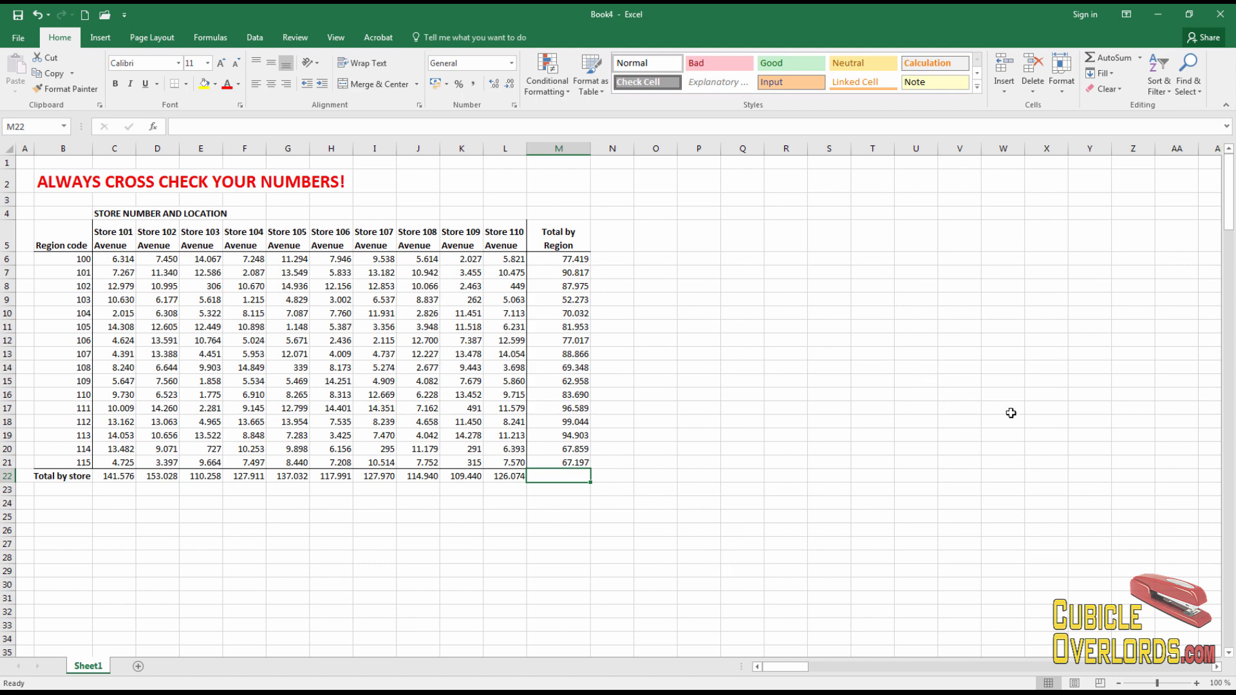
mouse_move(1120, 59)
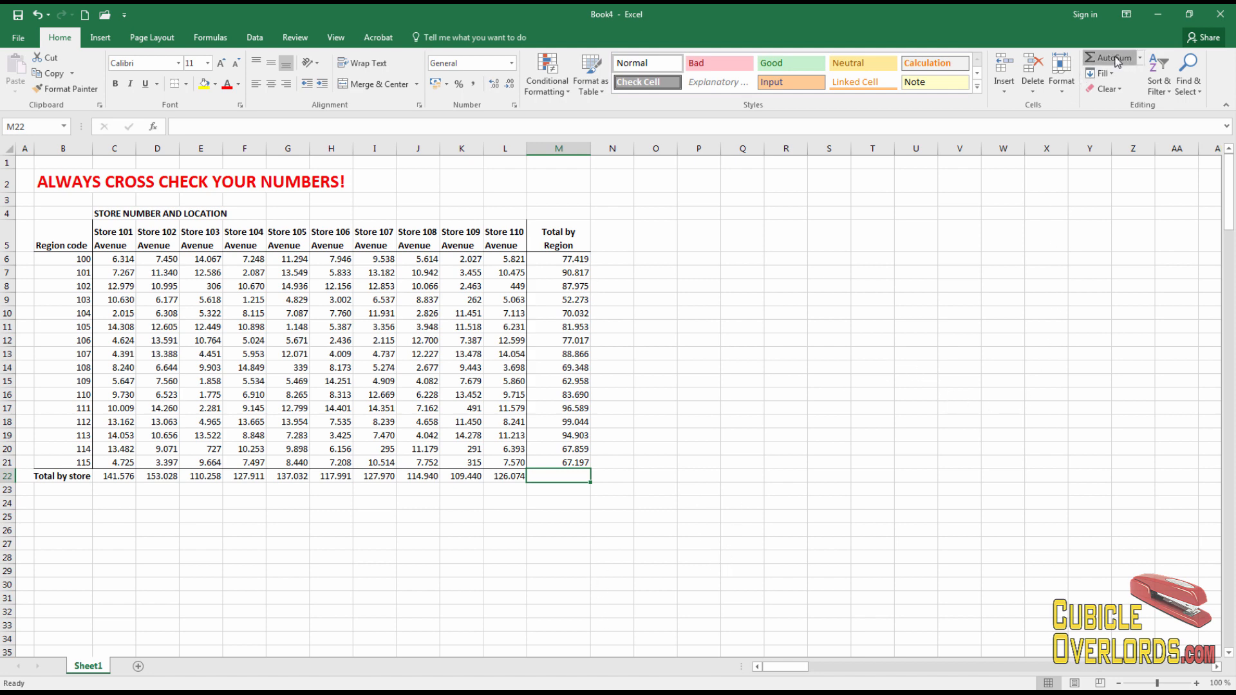
click(1113, 57)
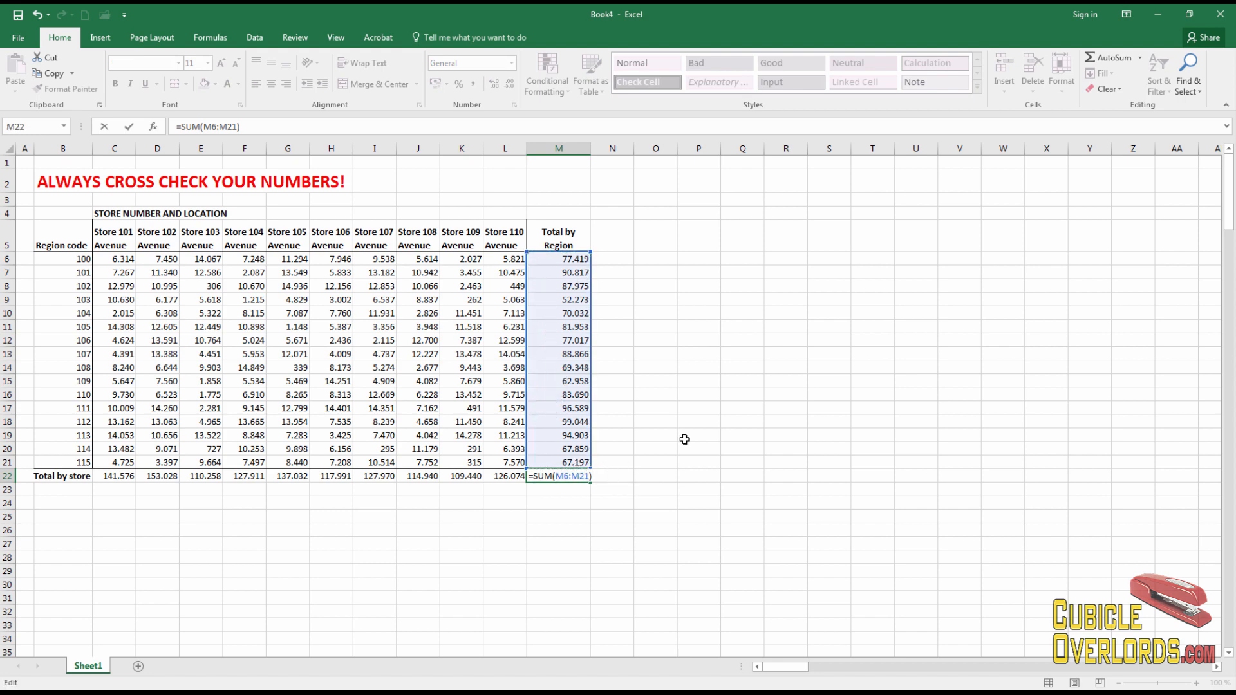
text(-SUM)
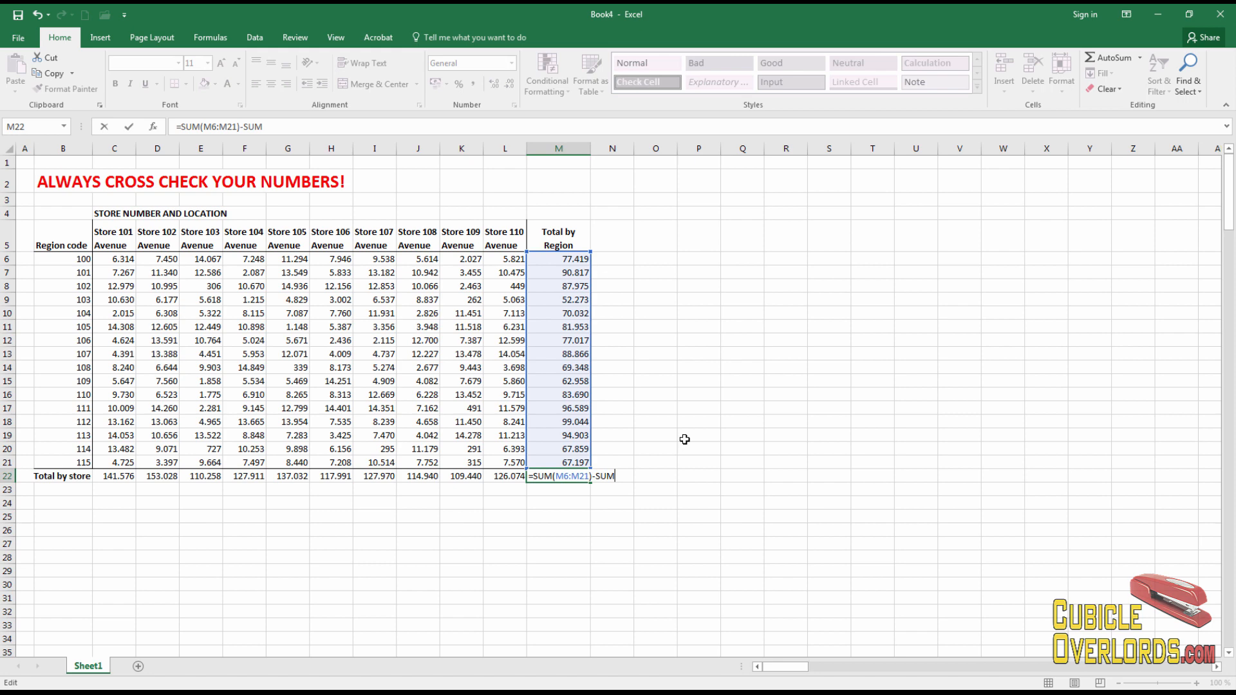
text(()
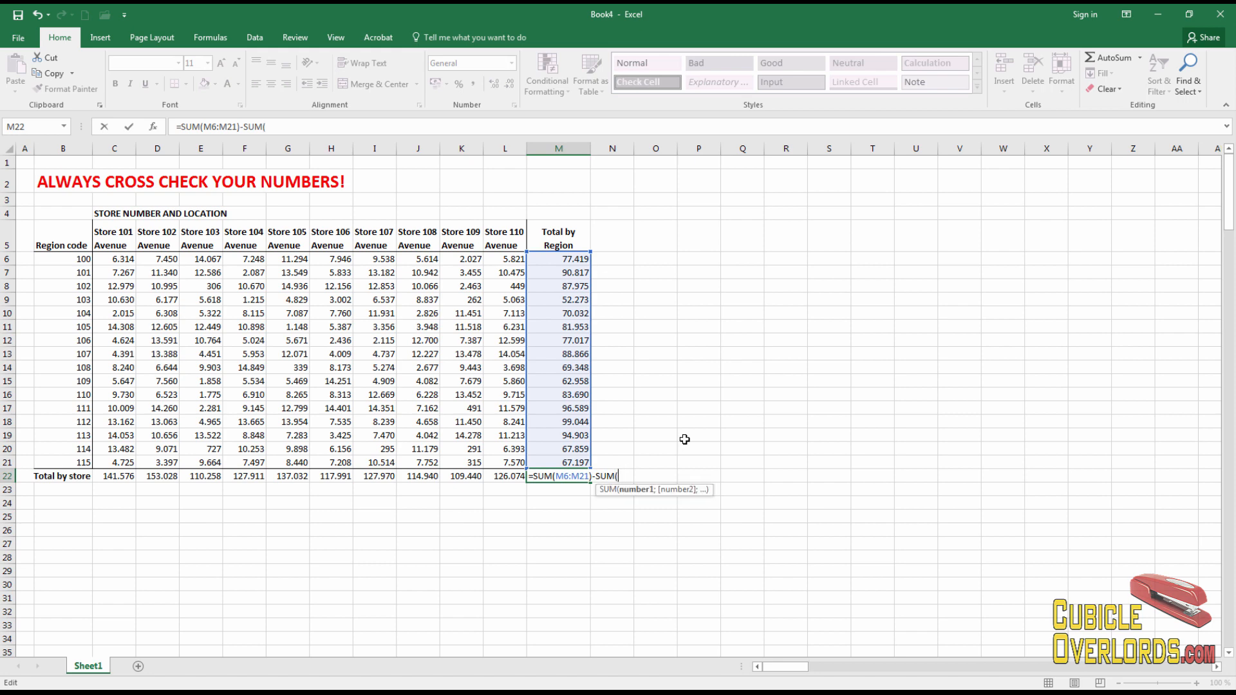
drag(114, 475, 331, 475)
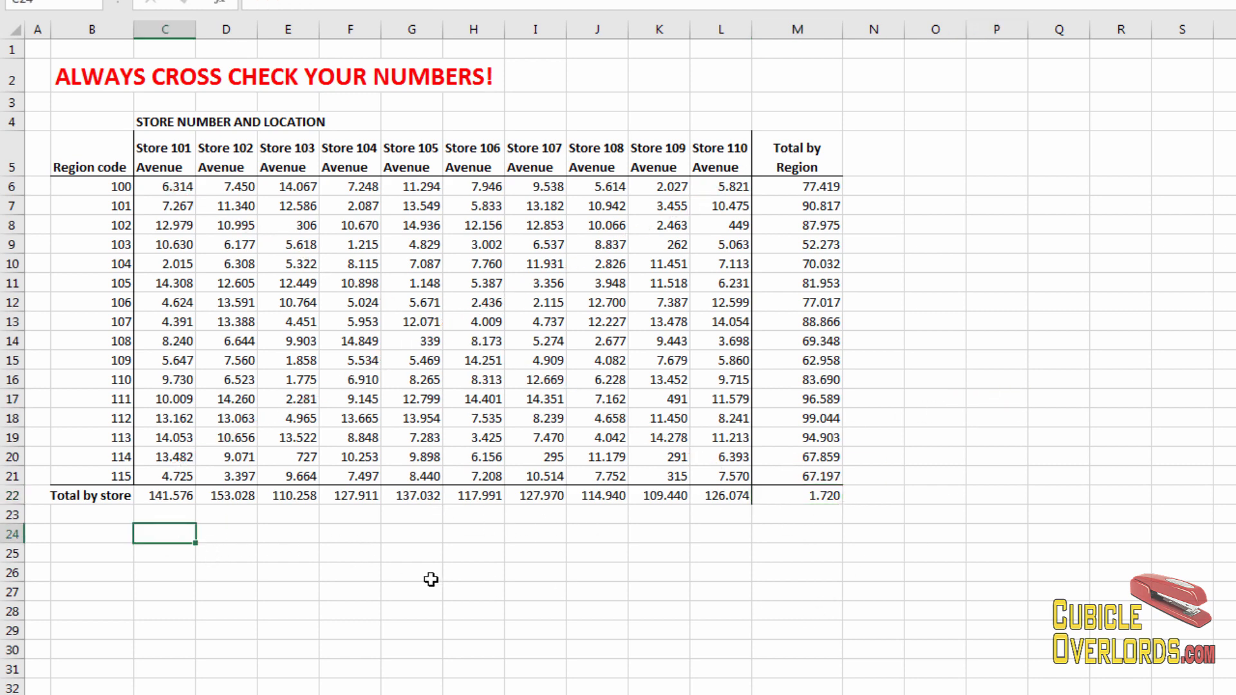
Label the grand total rows, restore M22 to 1.267.940, and enter the 1.266.220 store grand total
text(Total)
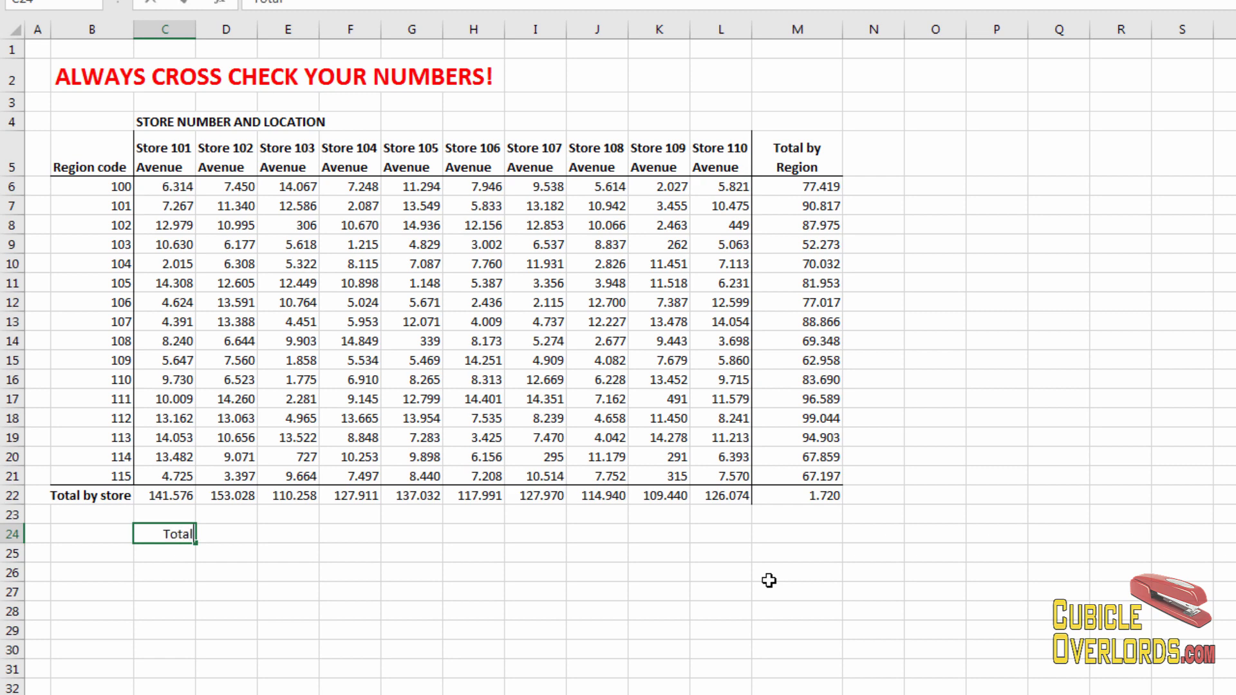
text(Grand tta)
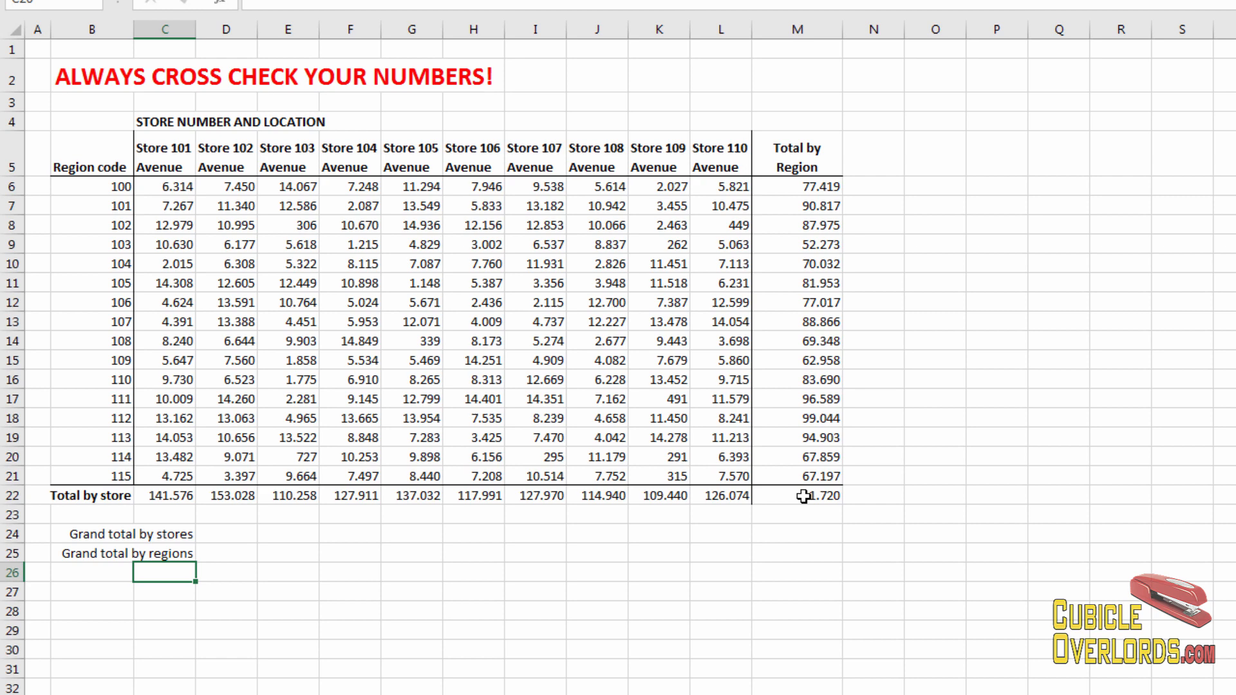
click(803, 495)
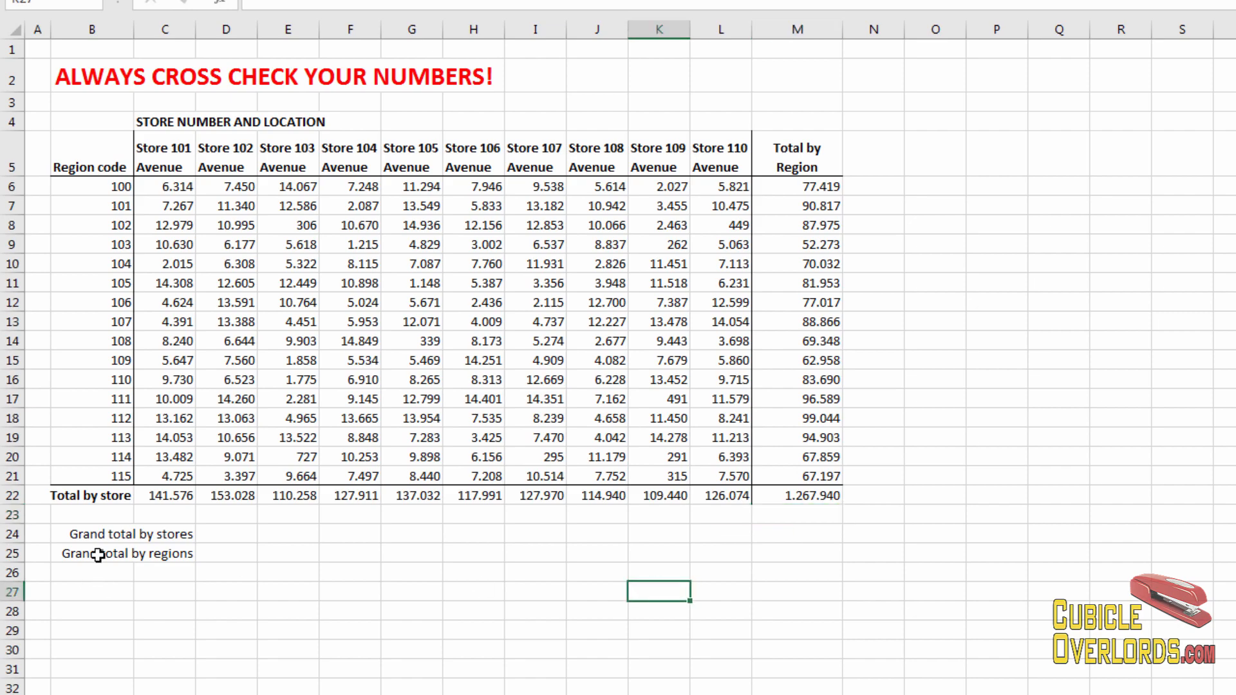
click(288, 535)
text(=SUM(M6:M21))
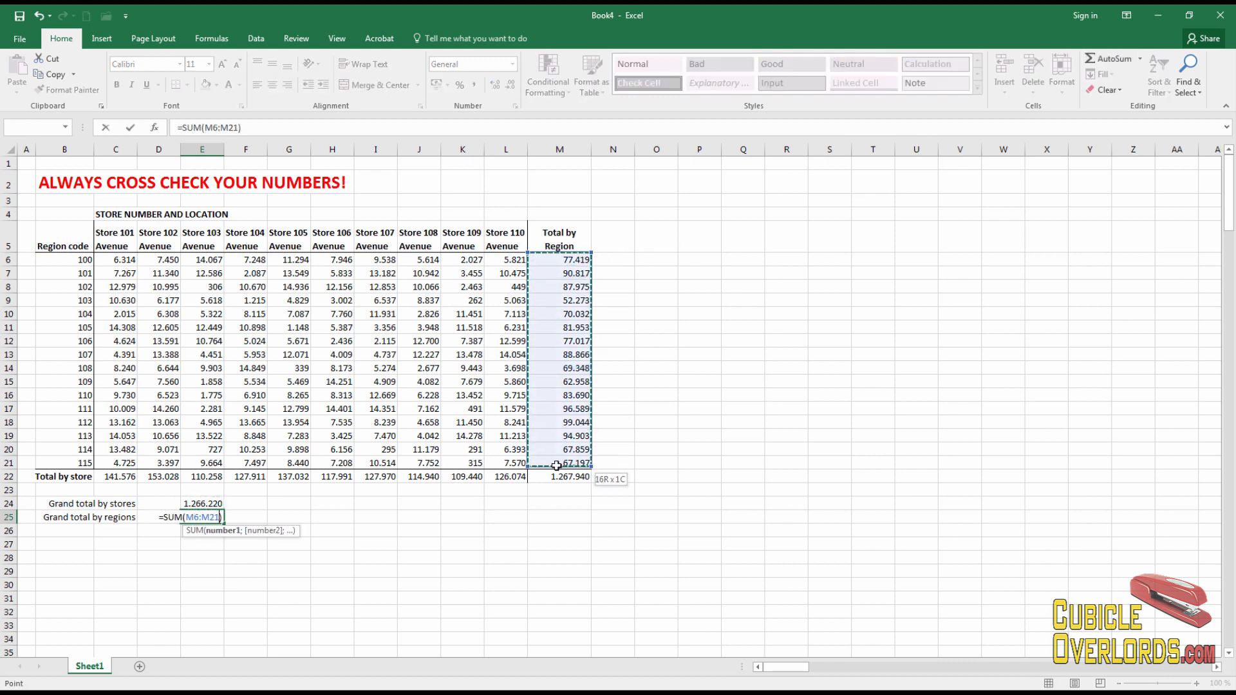
key(Enter)
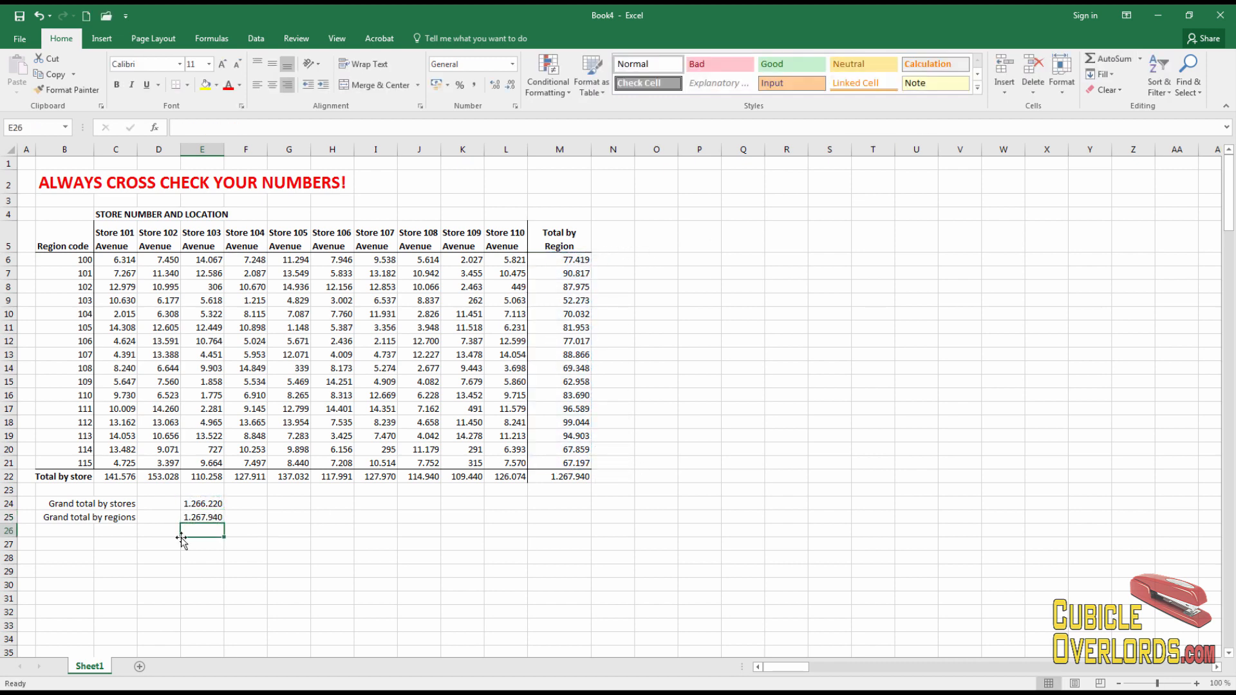
click(109, 530)
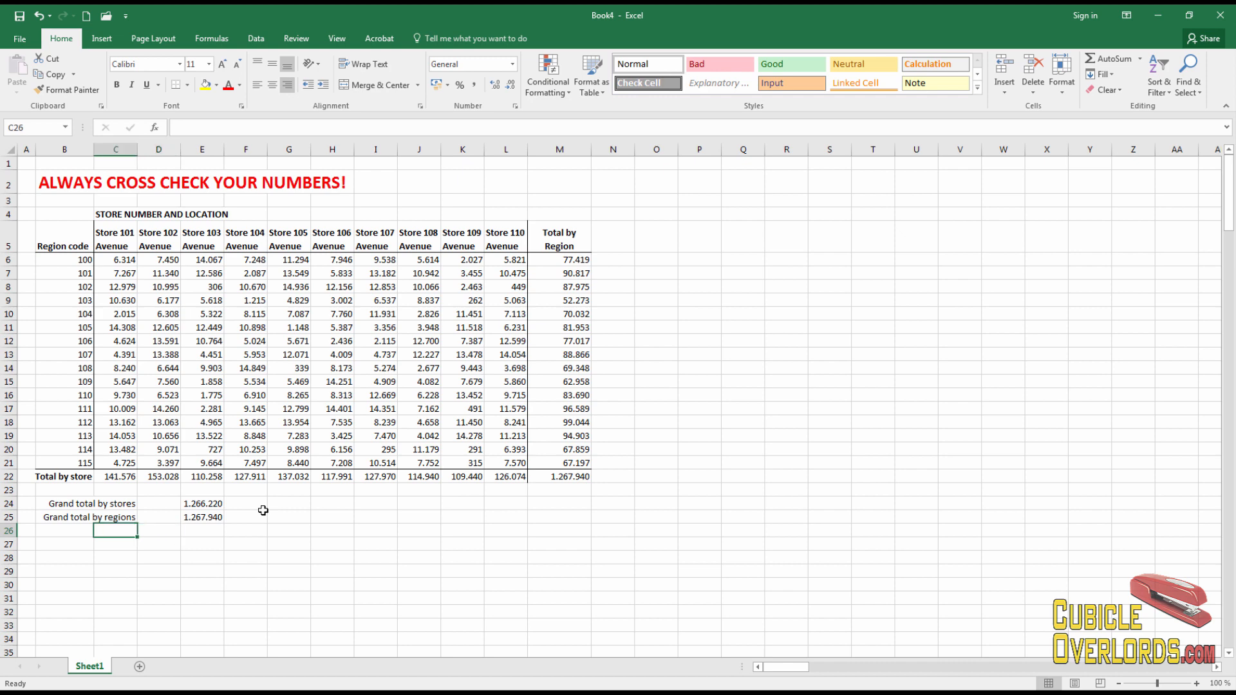
text(Difference)
click(202, 531)
text(=E25)
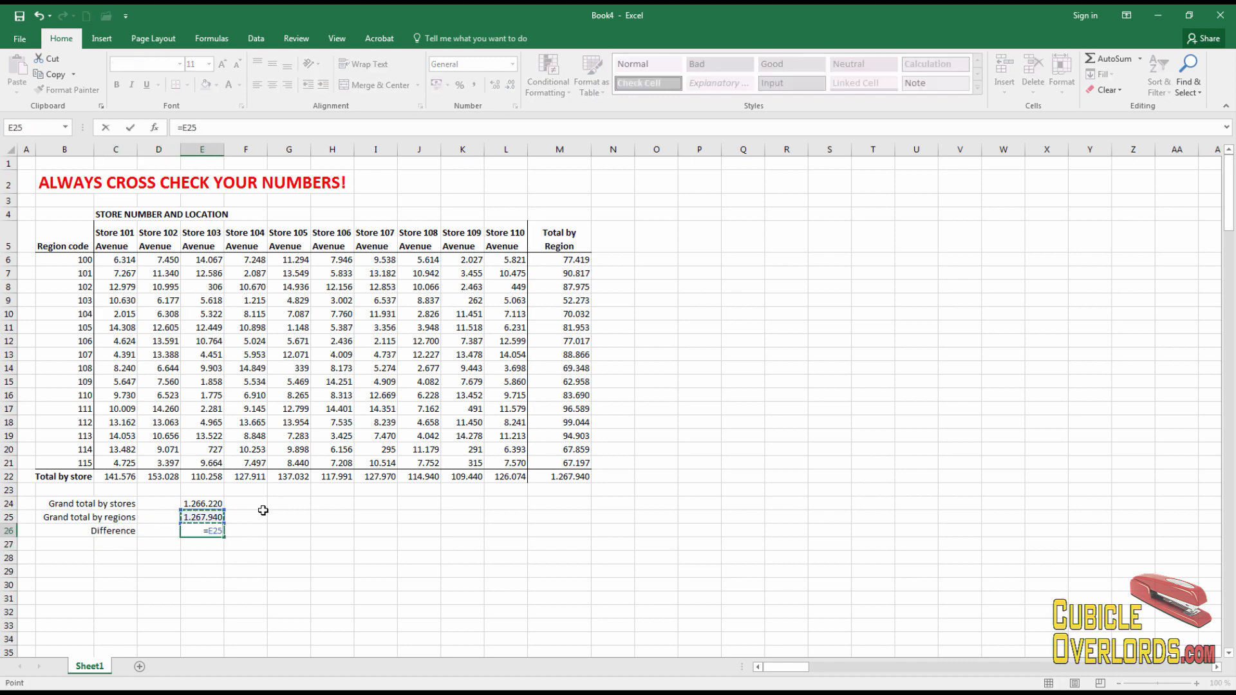
key(Enter)
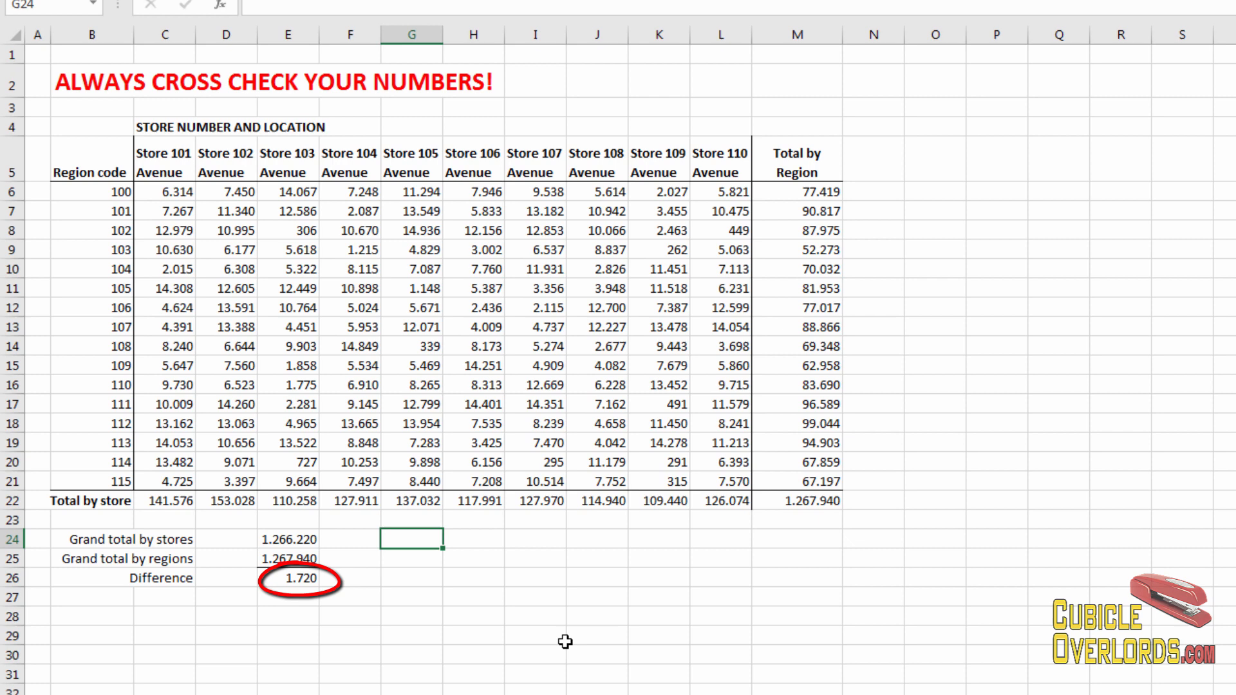
mouse_move(538, 553)
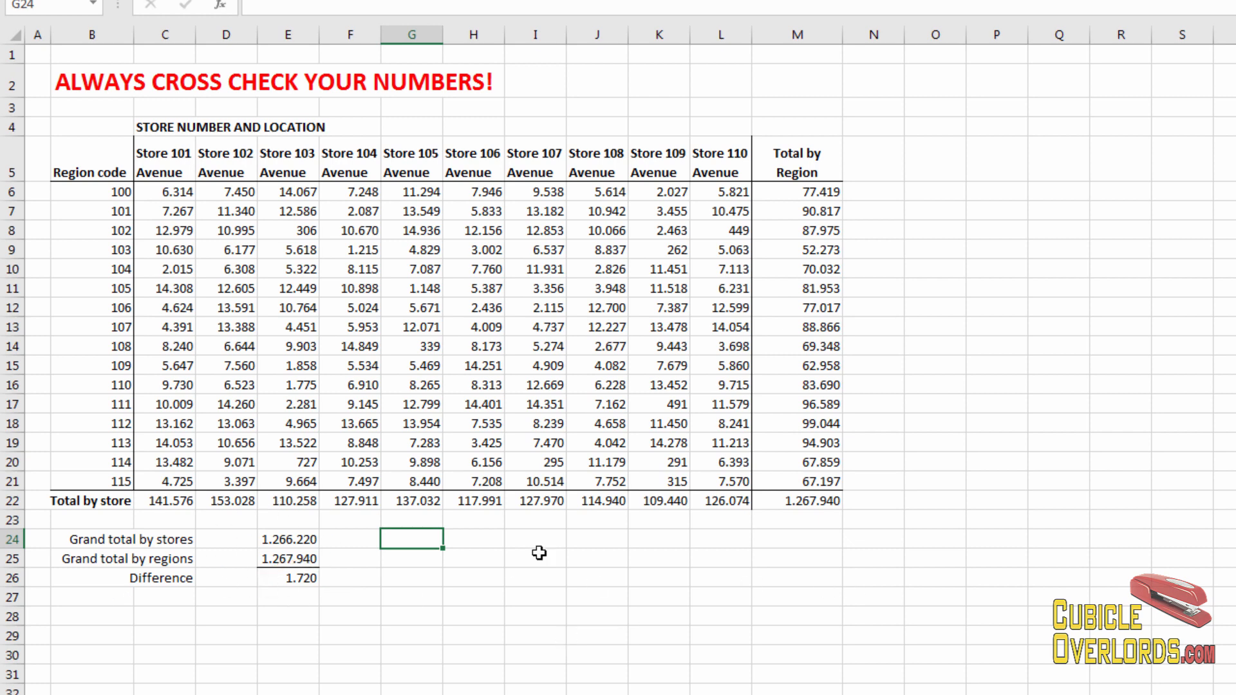
mouse_move(739, 591)
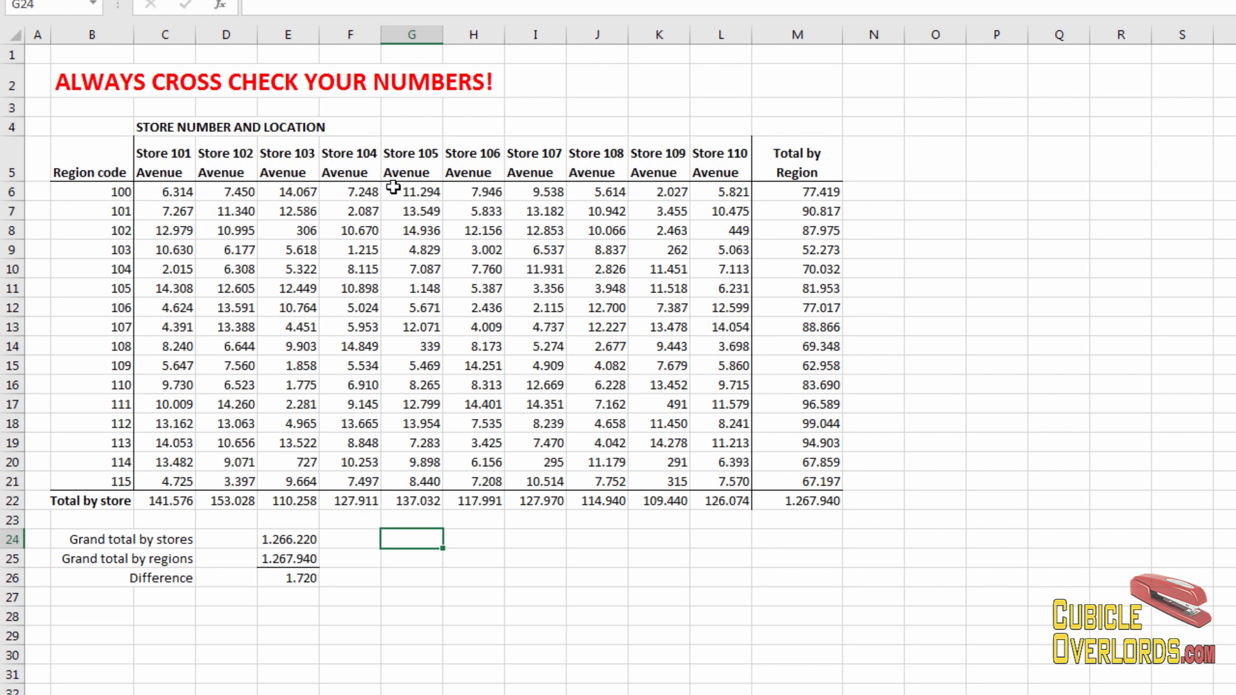
mouse_move(216, 187)
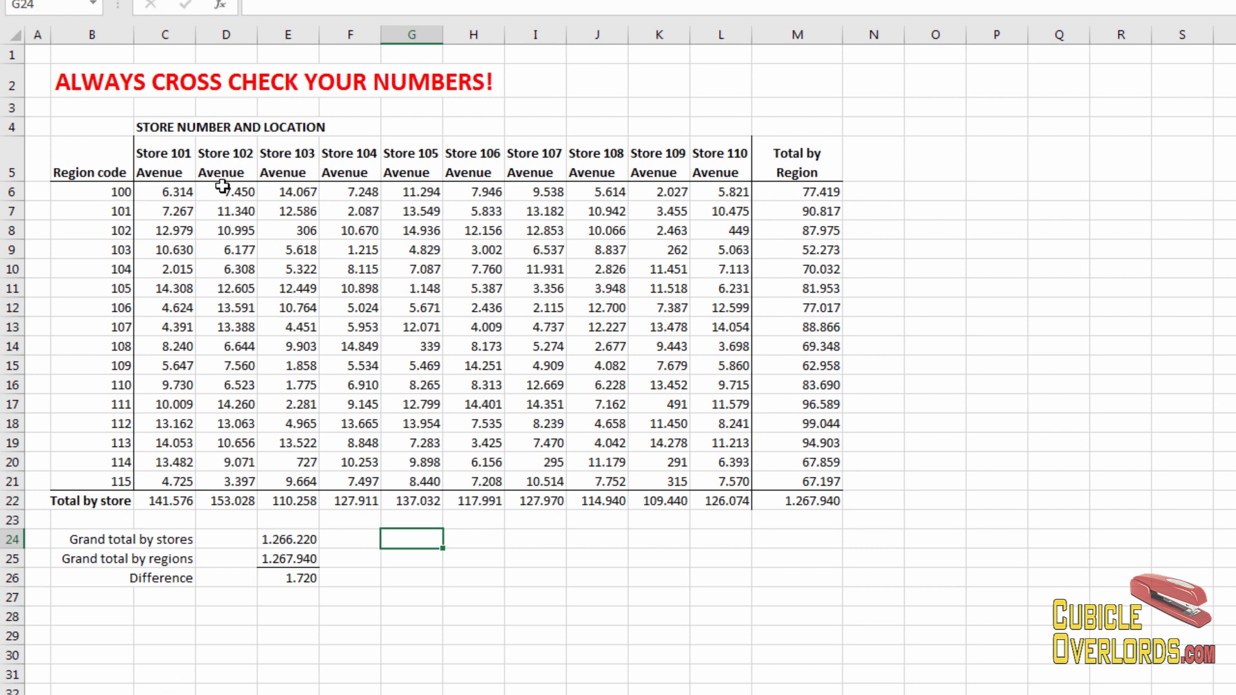
mouse_move(711, 501)
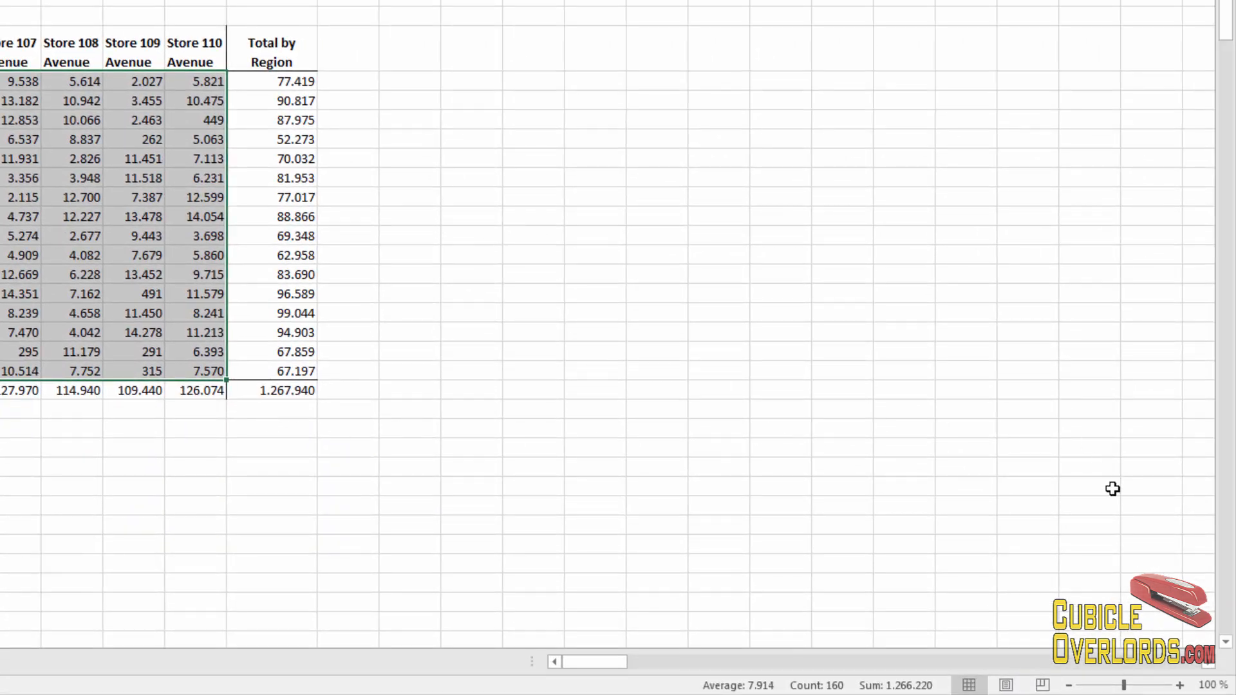
mouse_move(947, 683)
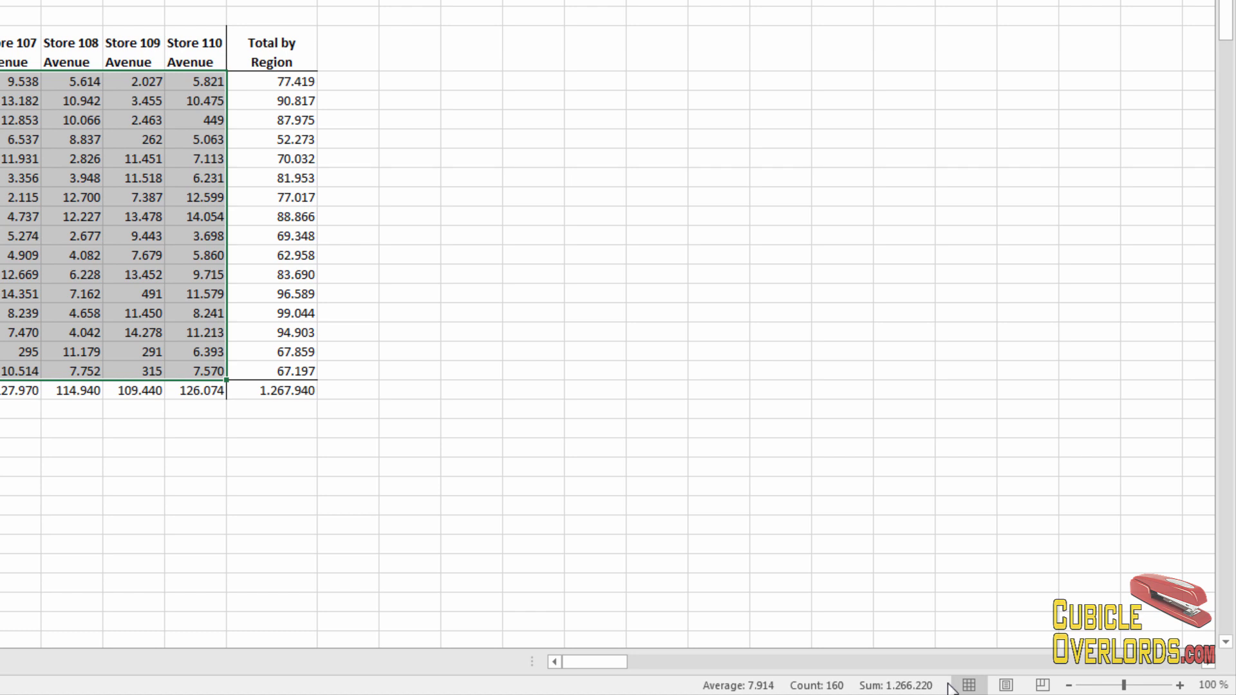
mouse_move(919, 685)
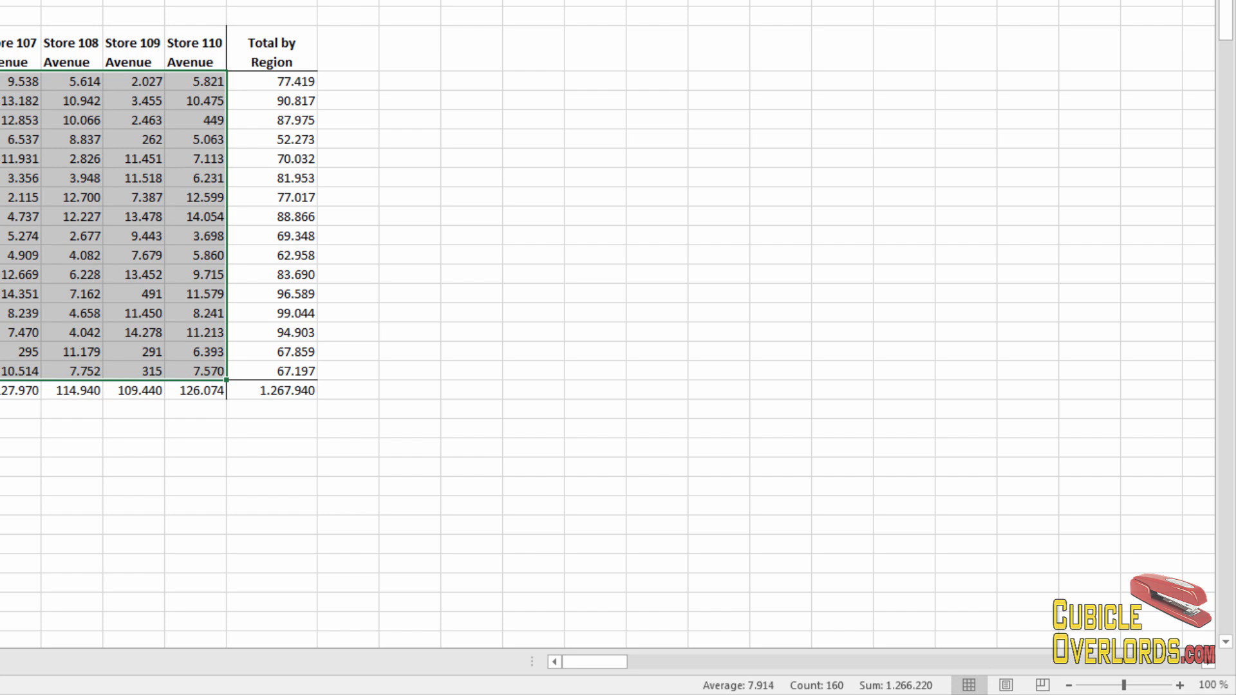
mouse_move(930, 430)
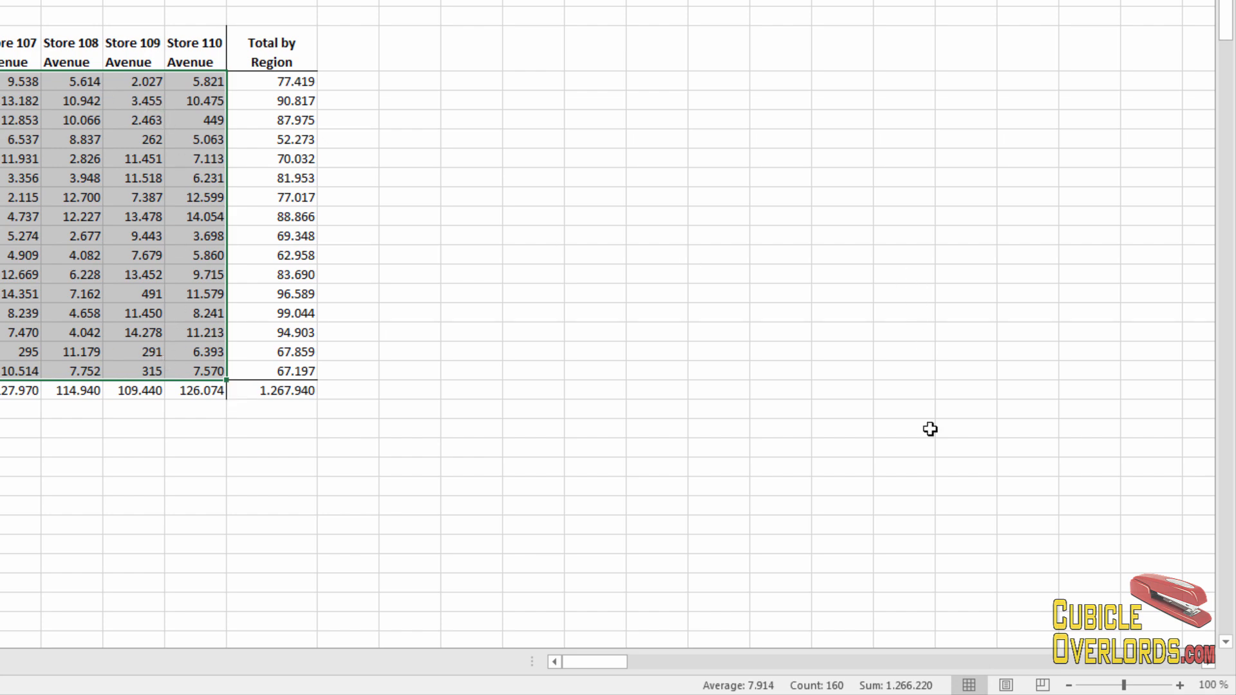
mouse_move(911, 687)
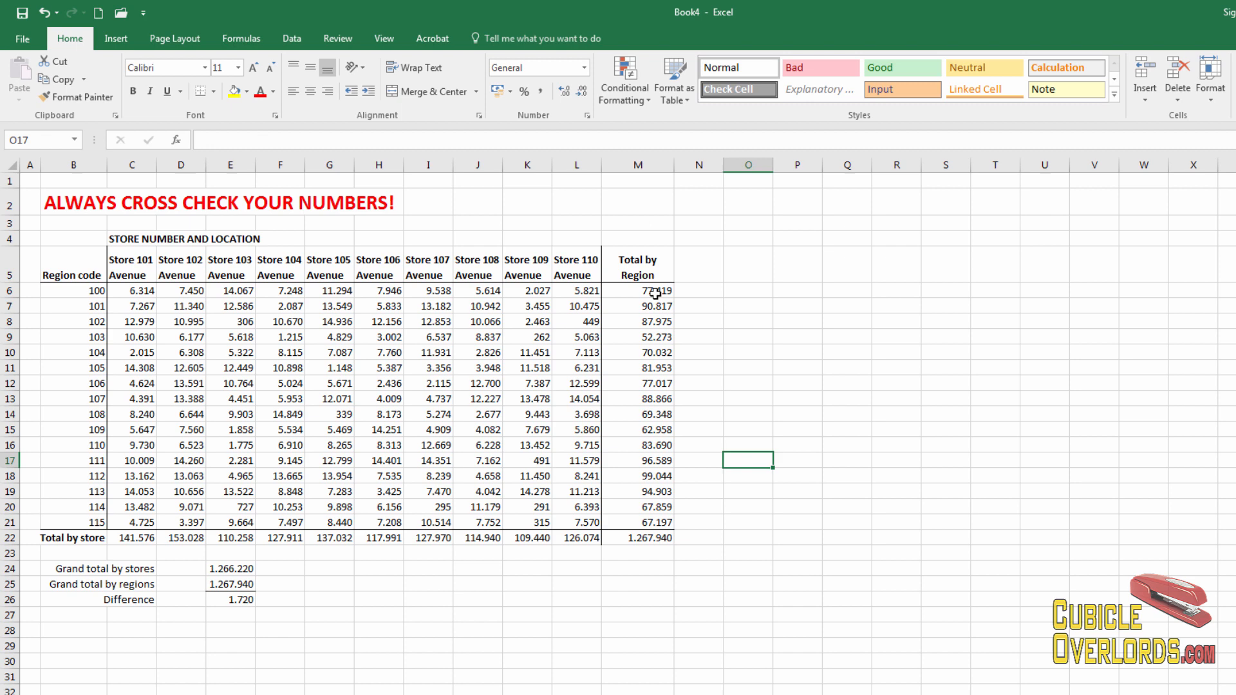
Change M6 to =SUM(C6:L6) and paste that formula into M7:M21
double_click(638, 291)
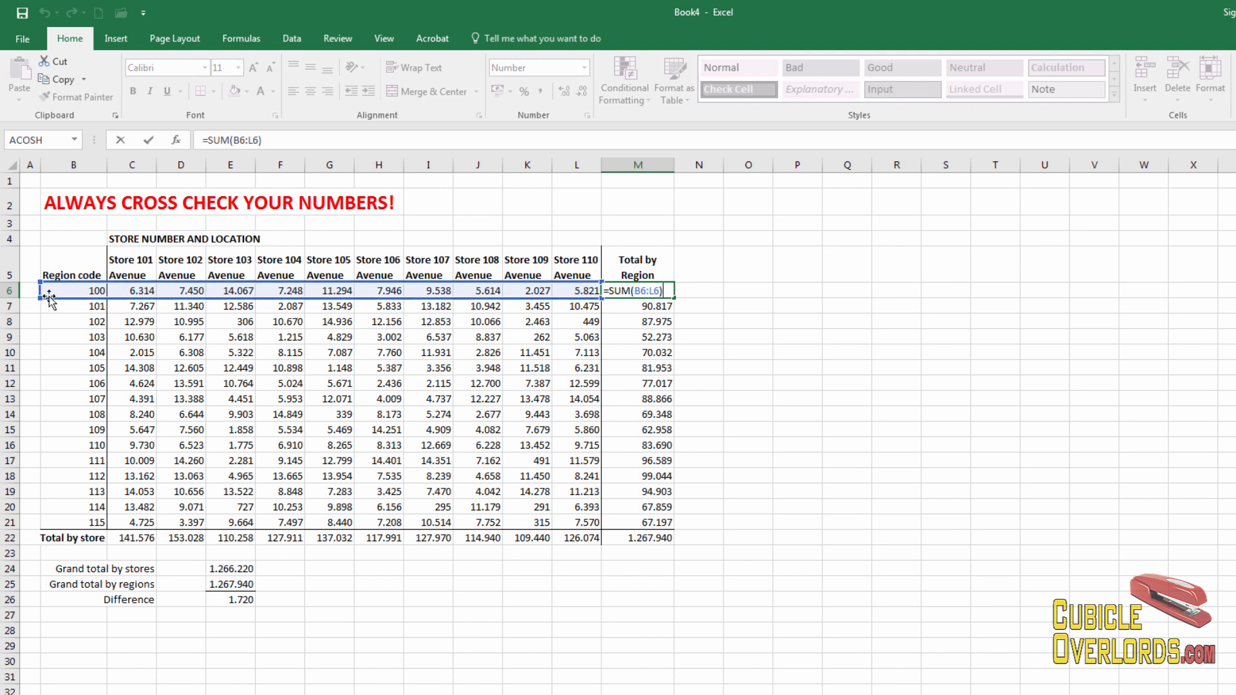
mouse_move(37, 296)
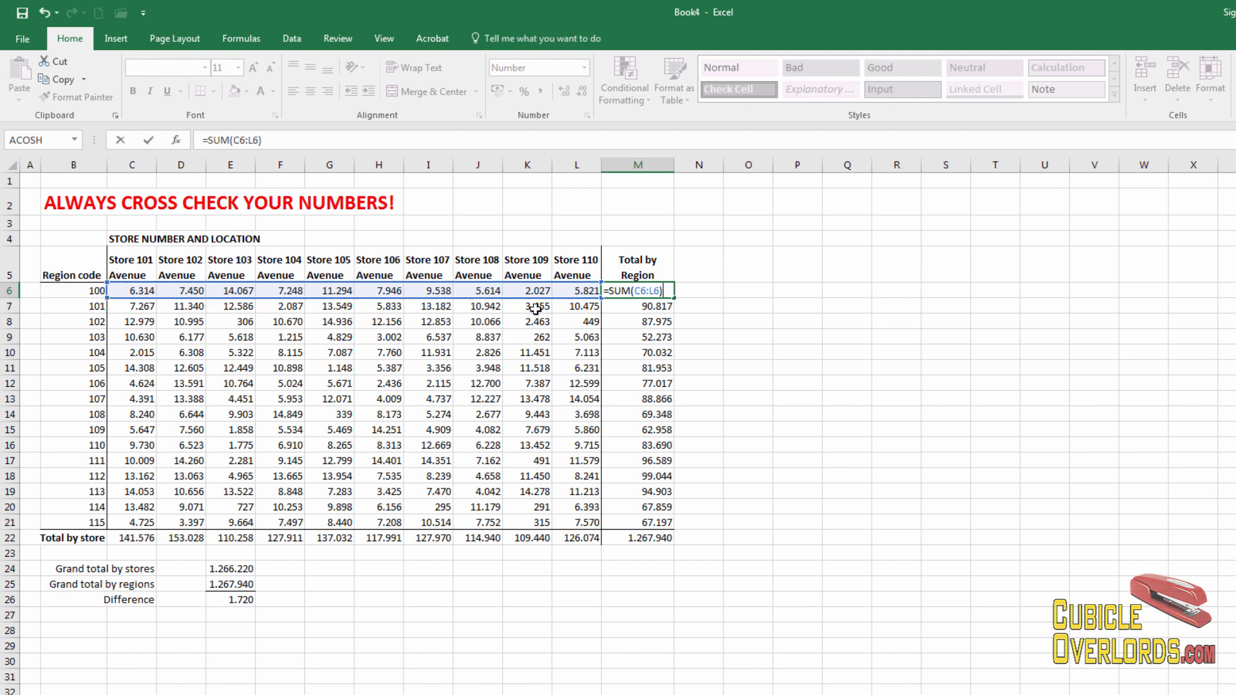
mouse_move(612, 263)
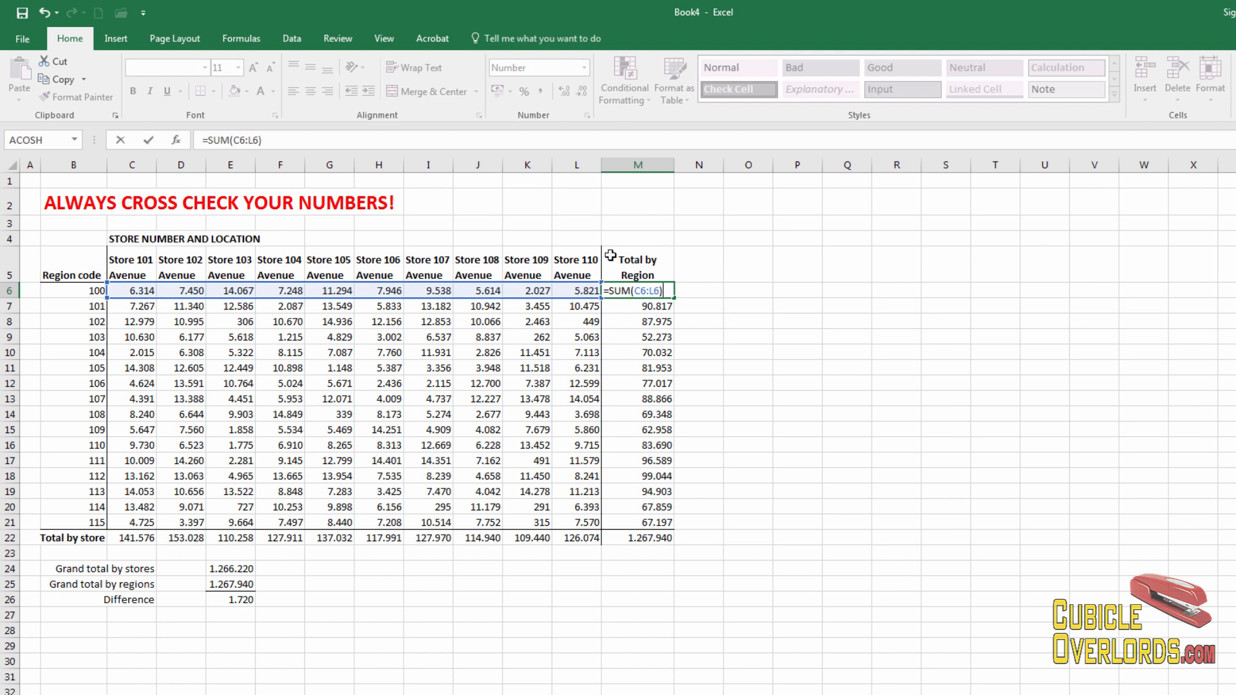
key(Enter)
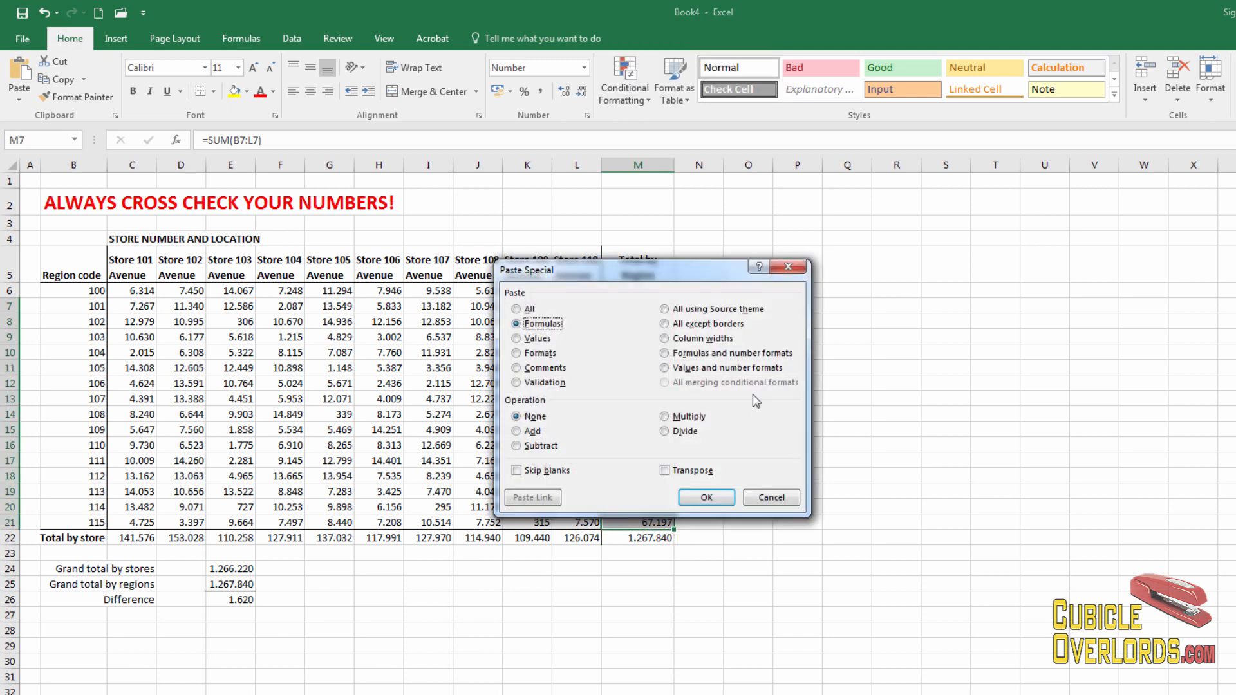
click(706, 498)
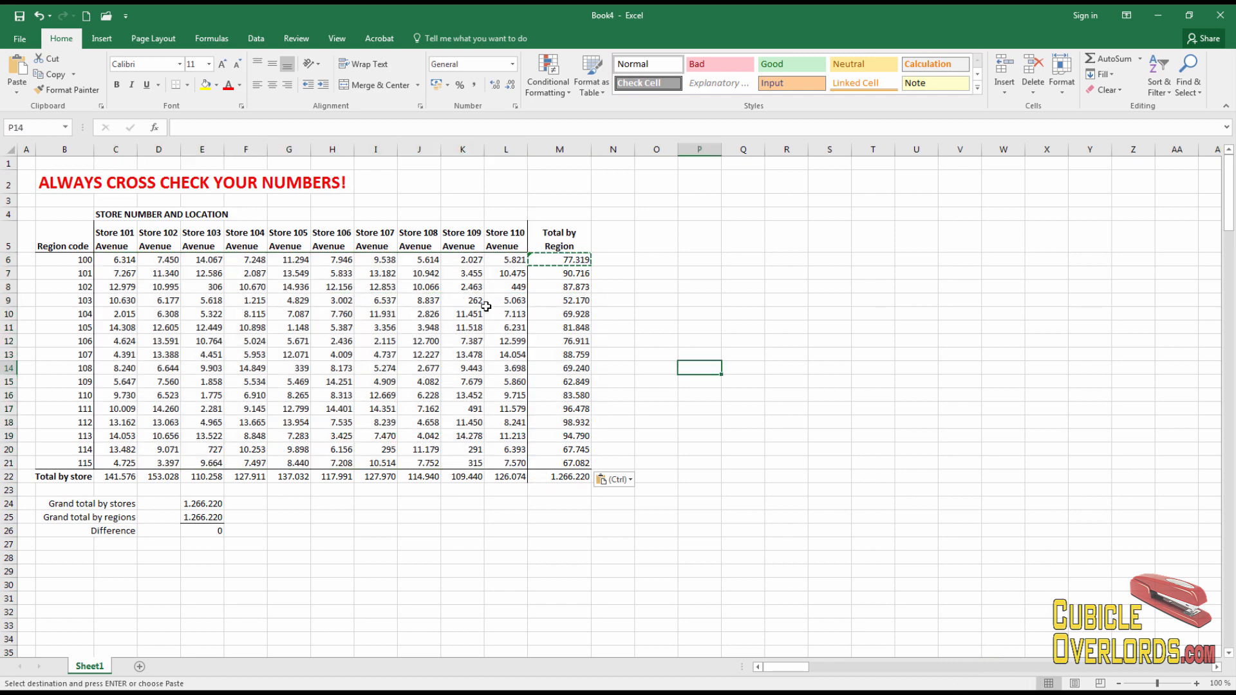
mouse_move(565, 381)
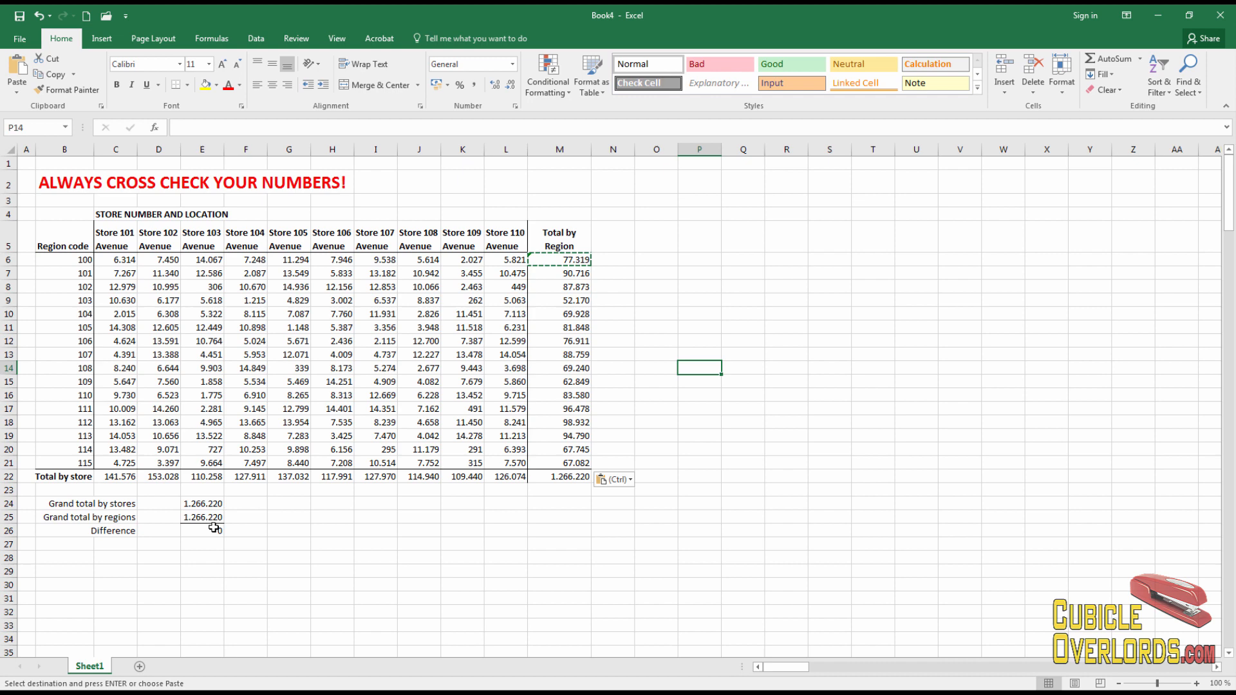
drag(115, 477, 463, 477)
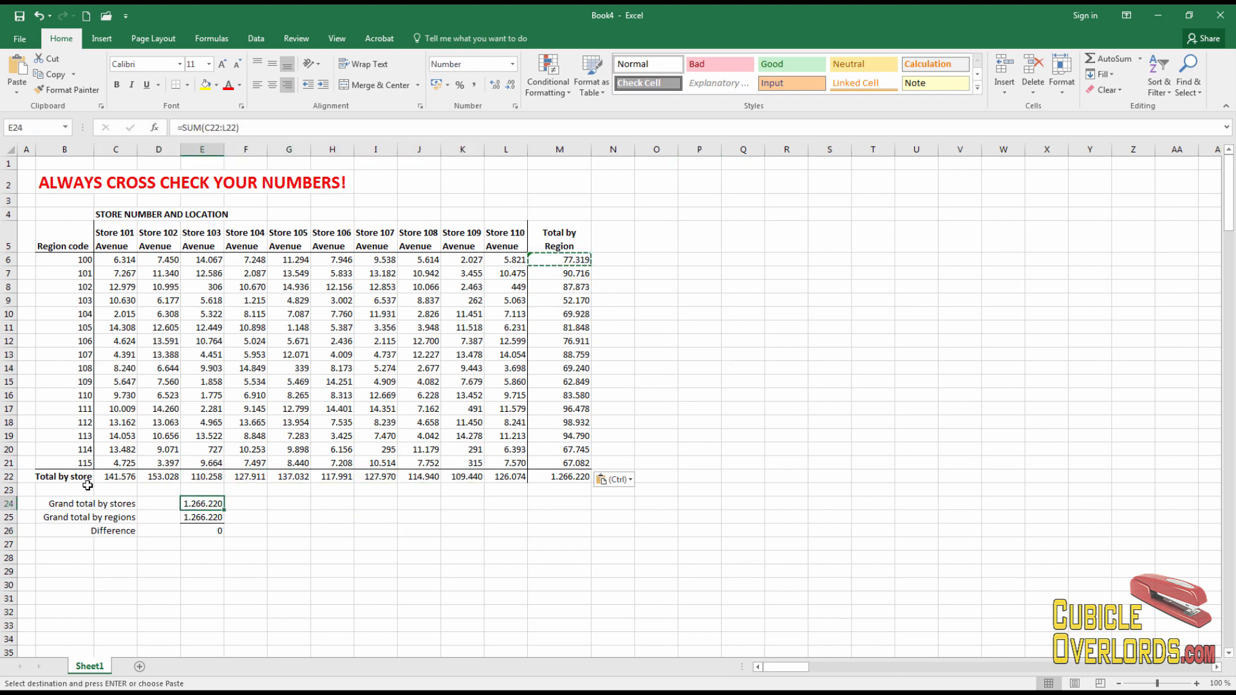
click(203, 517)
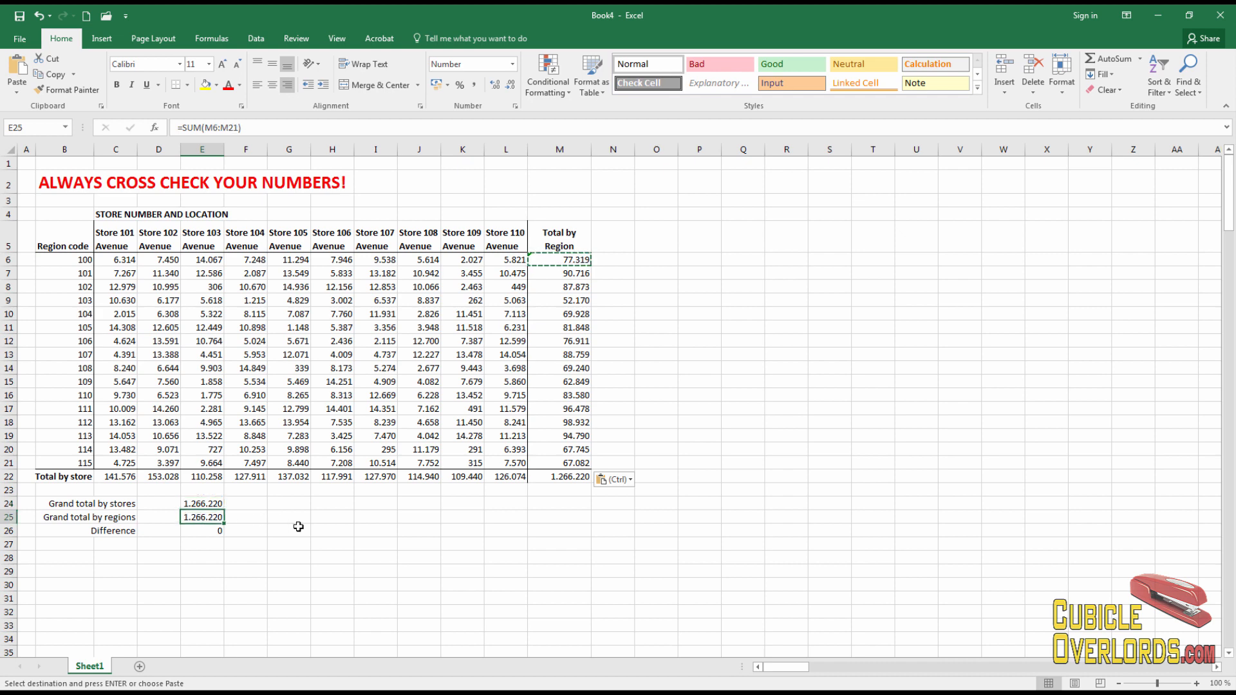
click(201, 530)
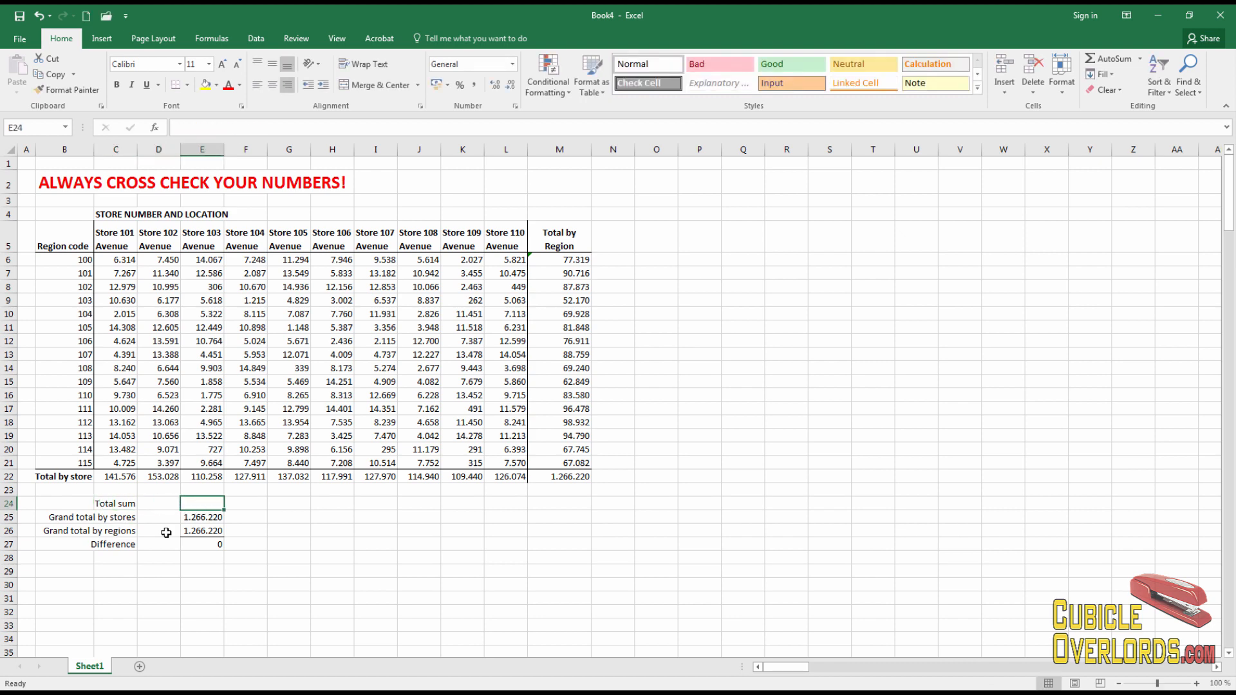
Add a Total sum row at row 24 with =SUM(C6:L21) totalling 1.266.220
text(=SUM(E22)
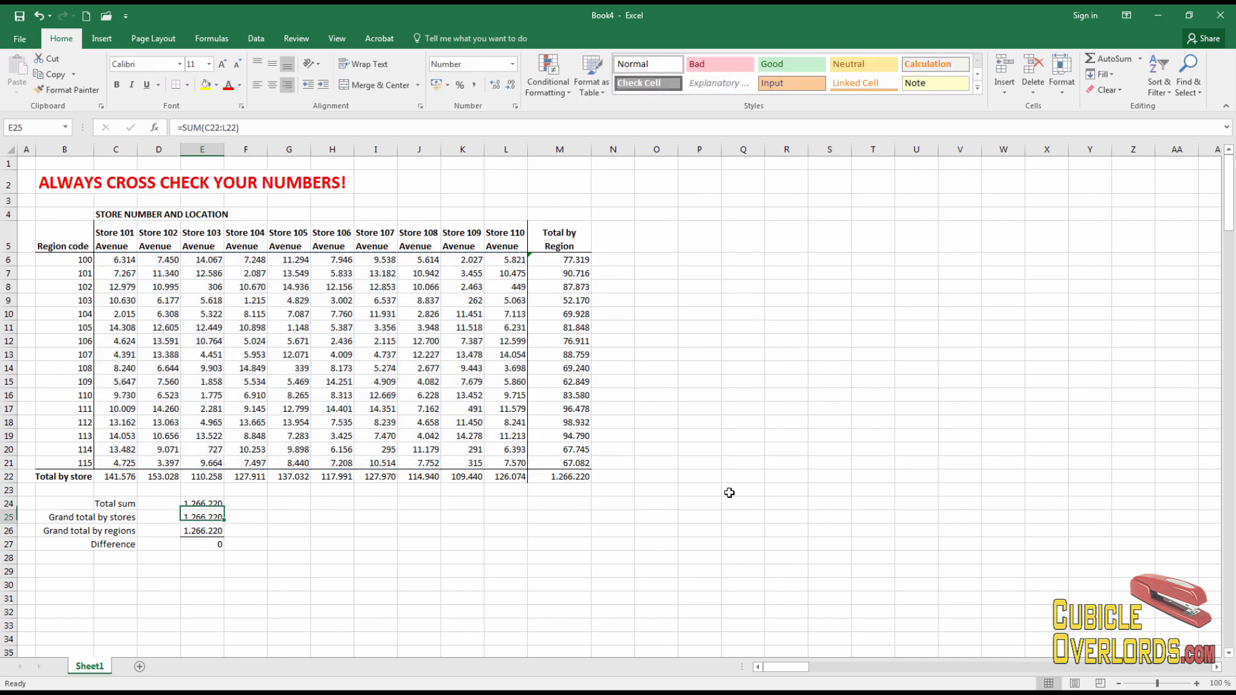
click(202, 503)
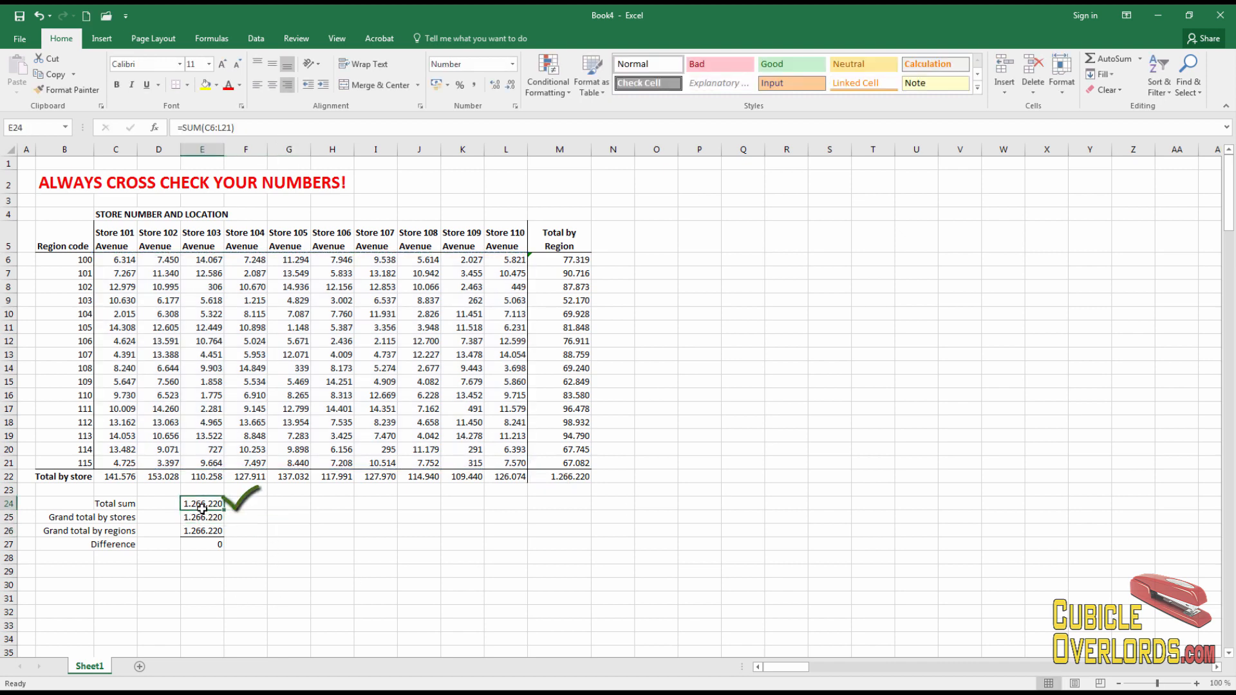
click(201, 531)
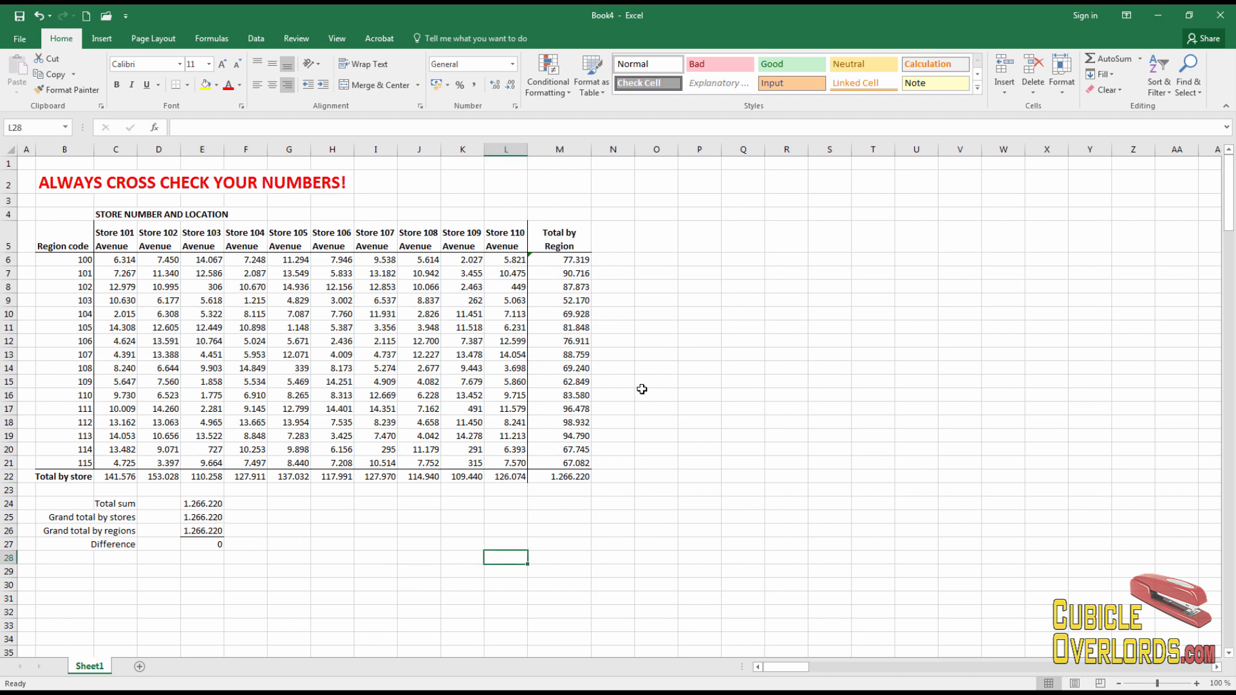
mouse_move(622, 318)
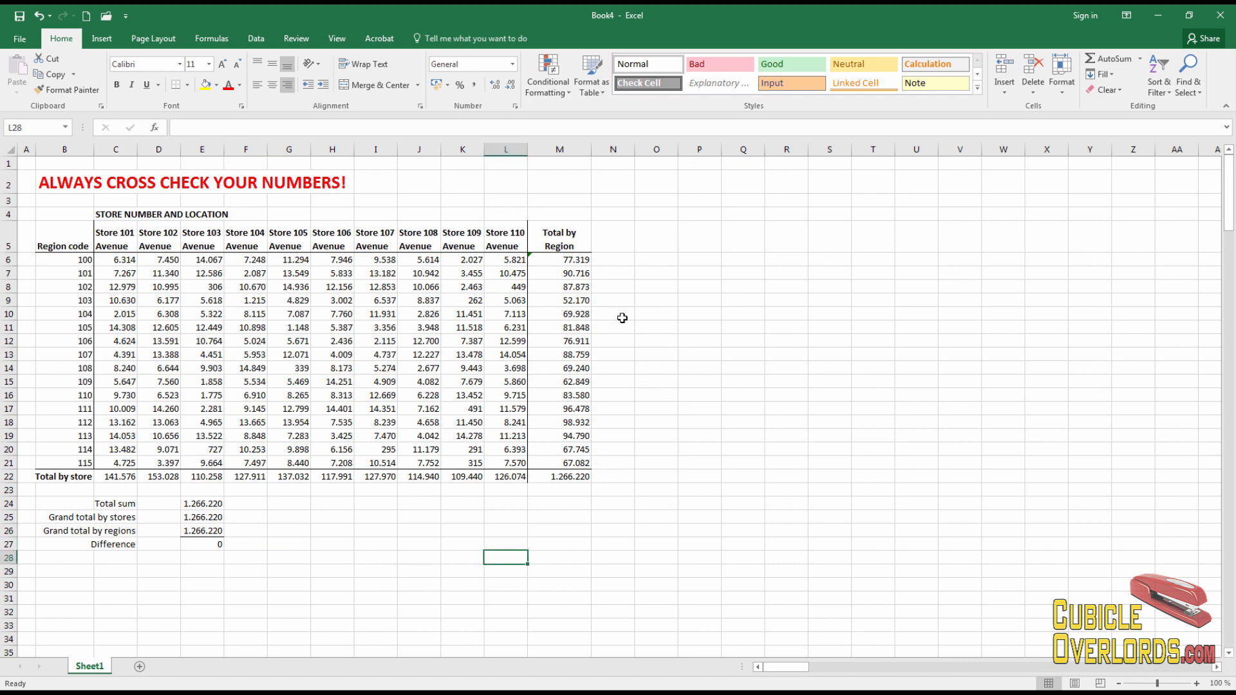
click(699, 314)
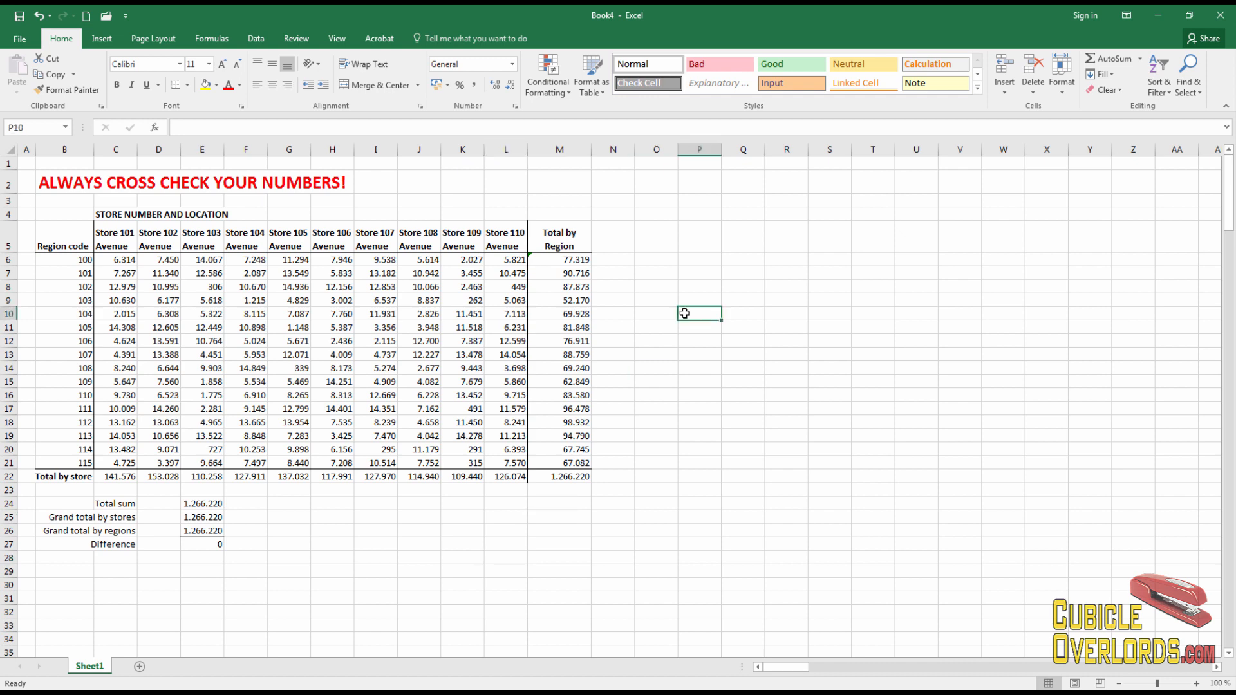
click(558, 239)
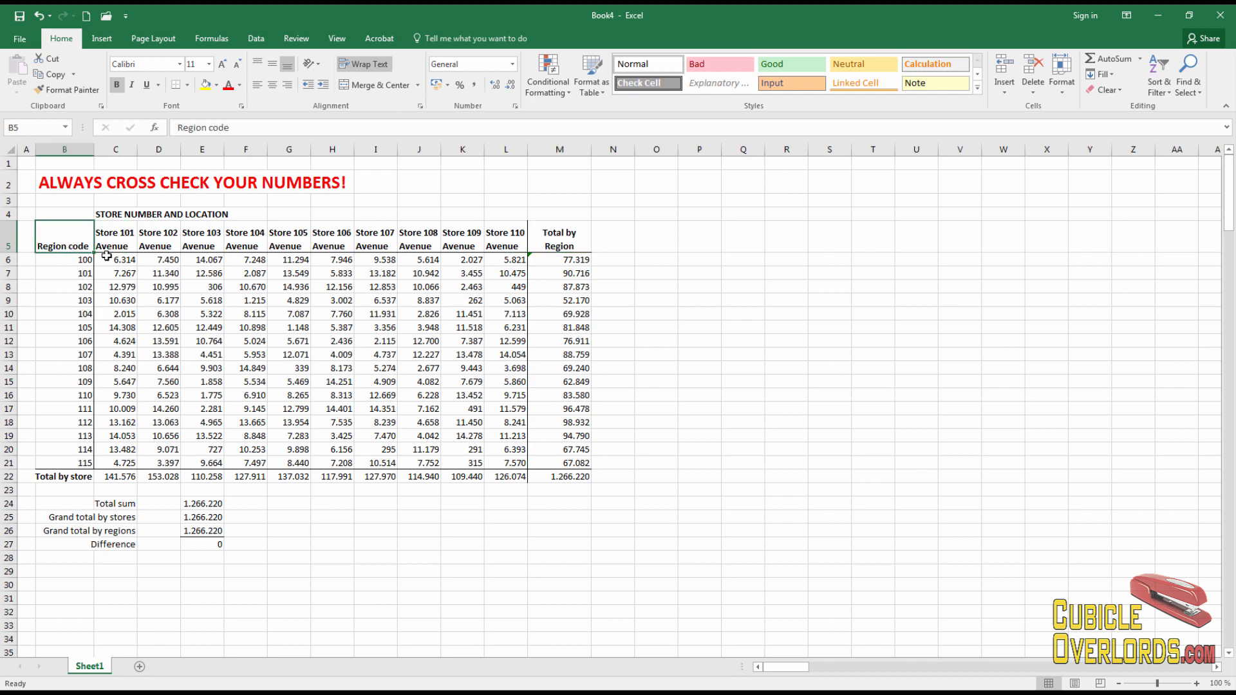
mouse_move(58, 480)
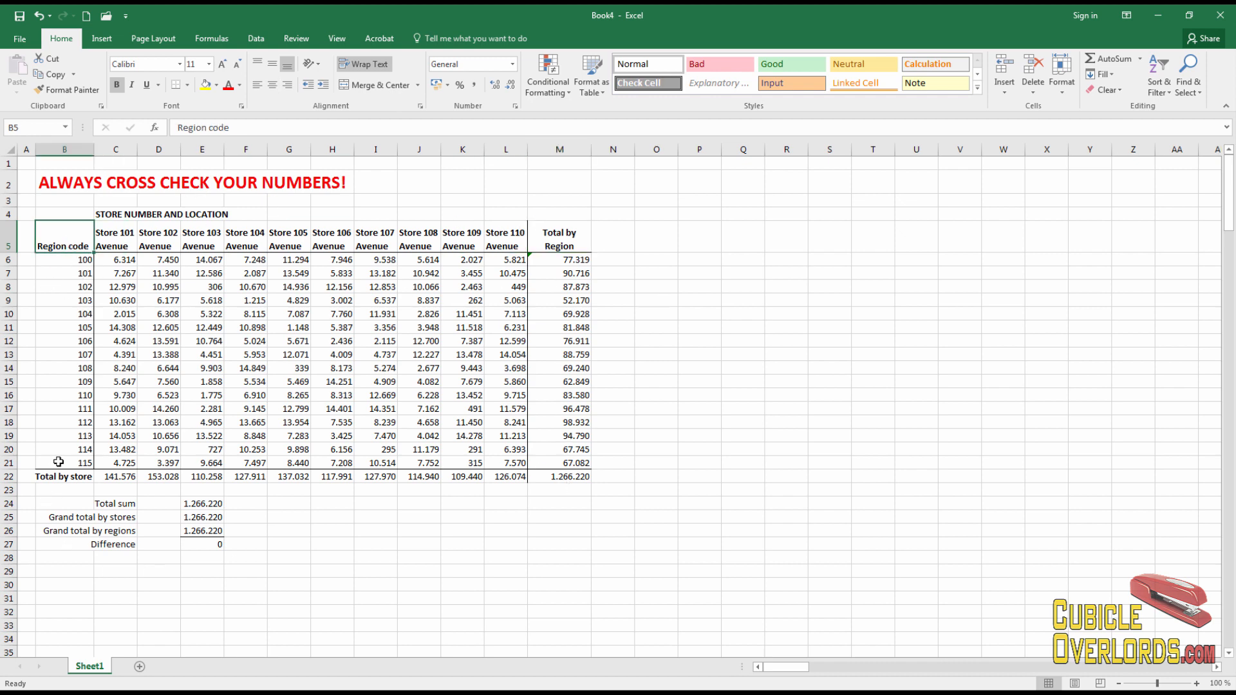
mouse_move(62, 235)
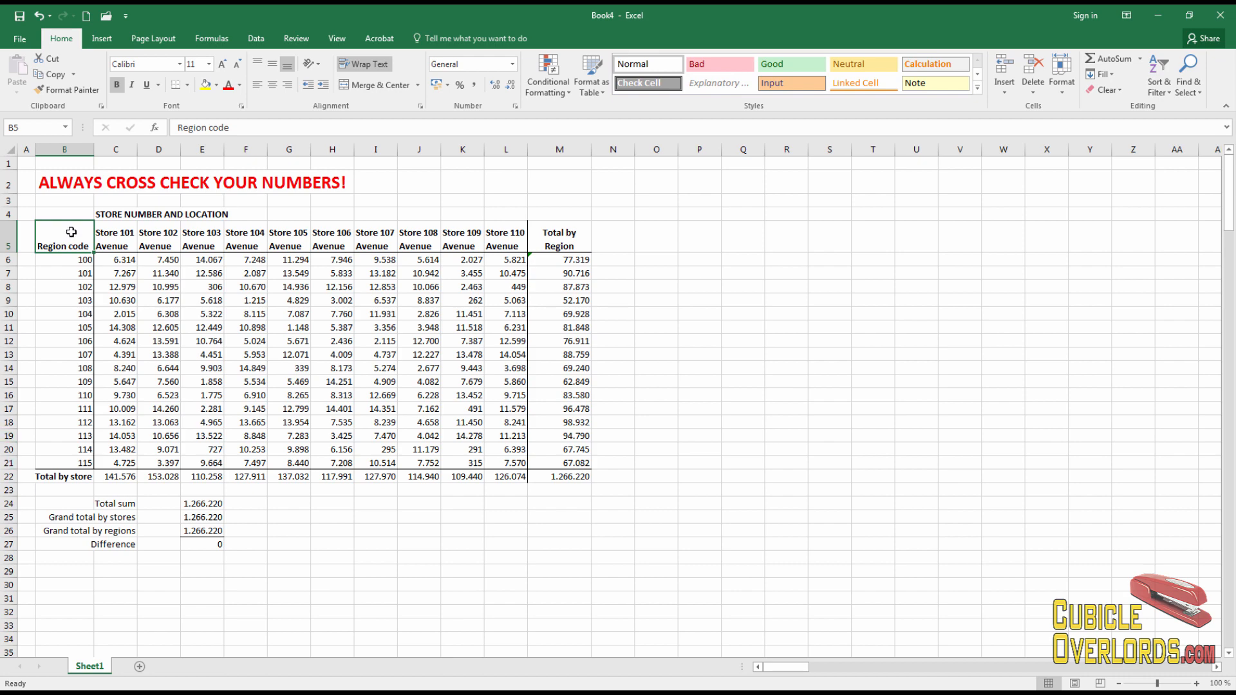